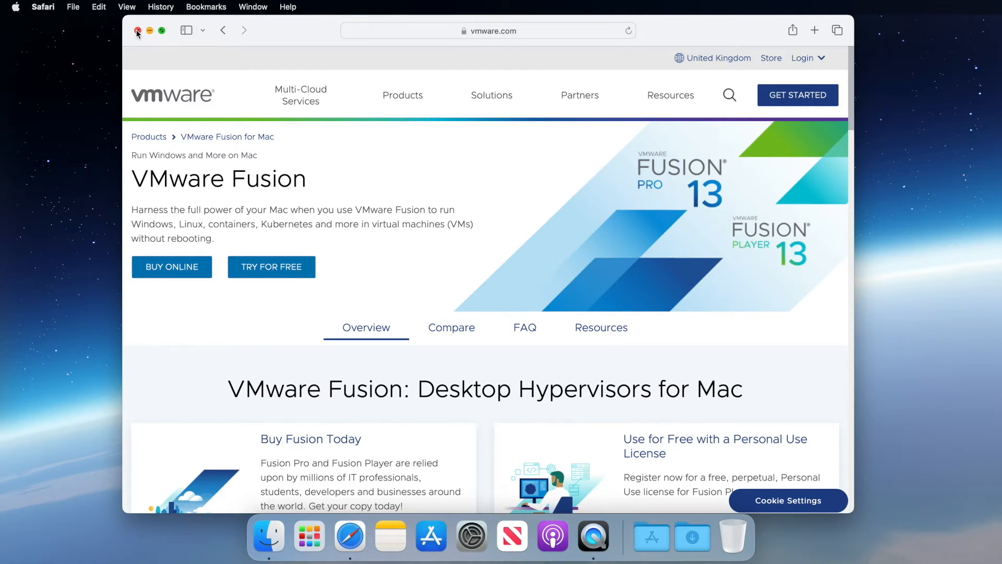
mouse_move(774, 292)
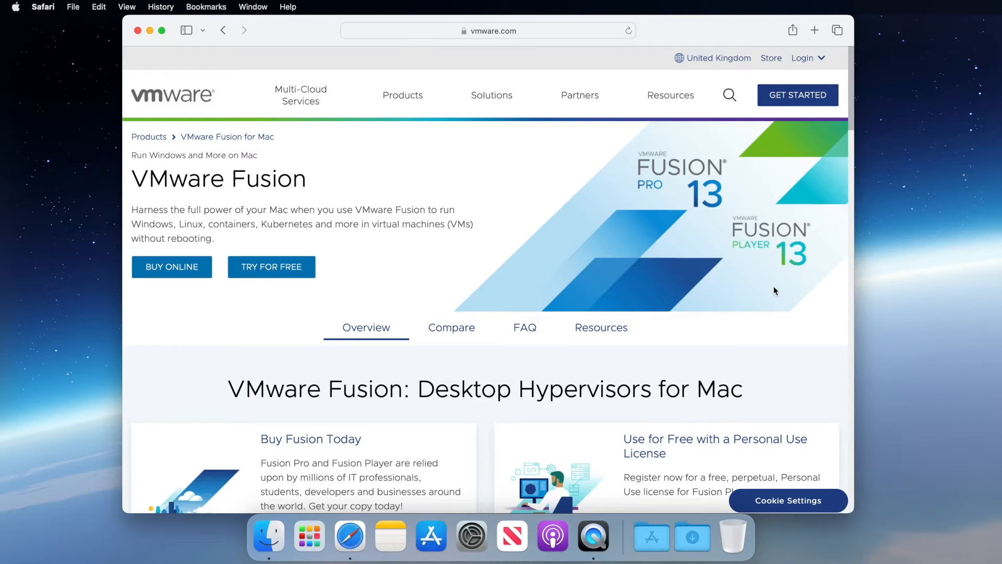
Reach the Fusion Player Personal Use License page and its License & Download section.
scroll(down, 3)
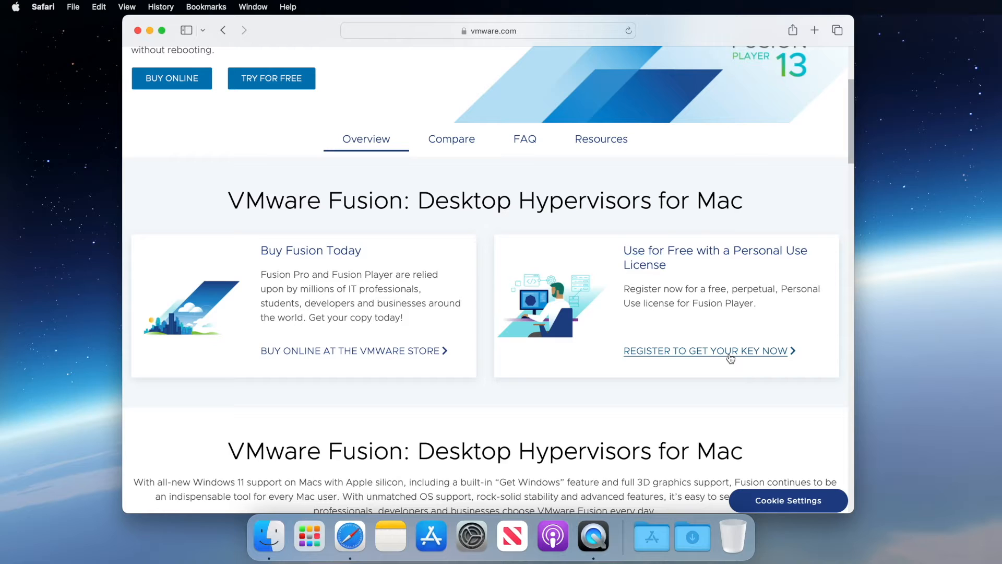
click(703, 351)
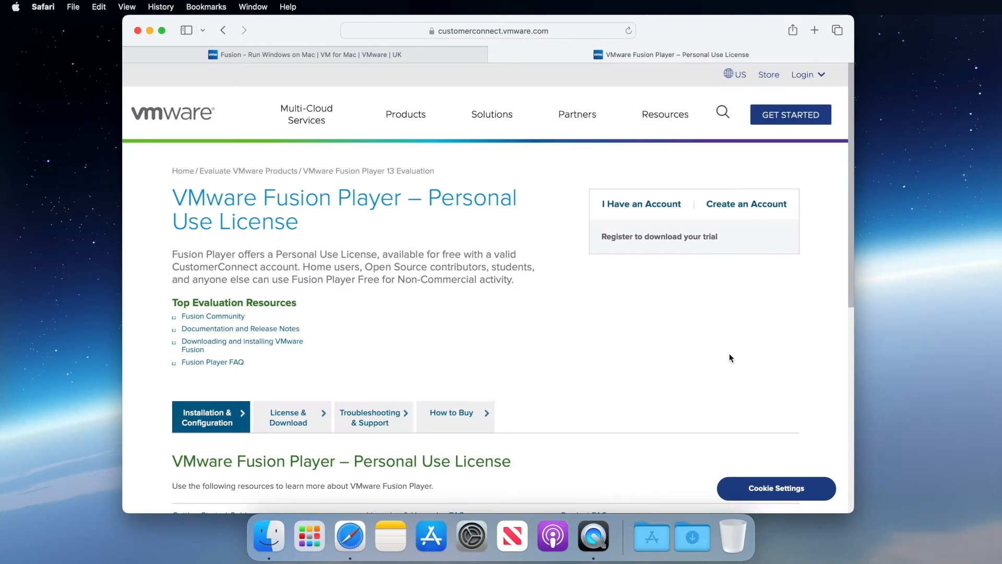
mouse_move(725, 347)
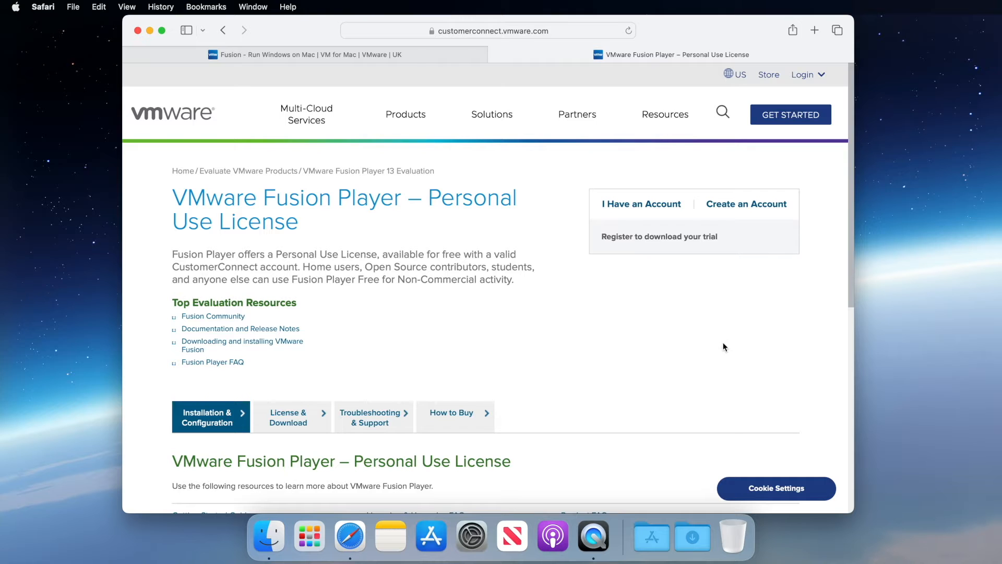
mouse_move(555, 301)
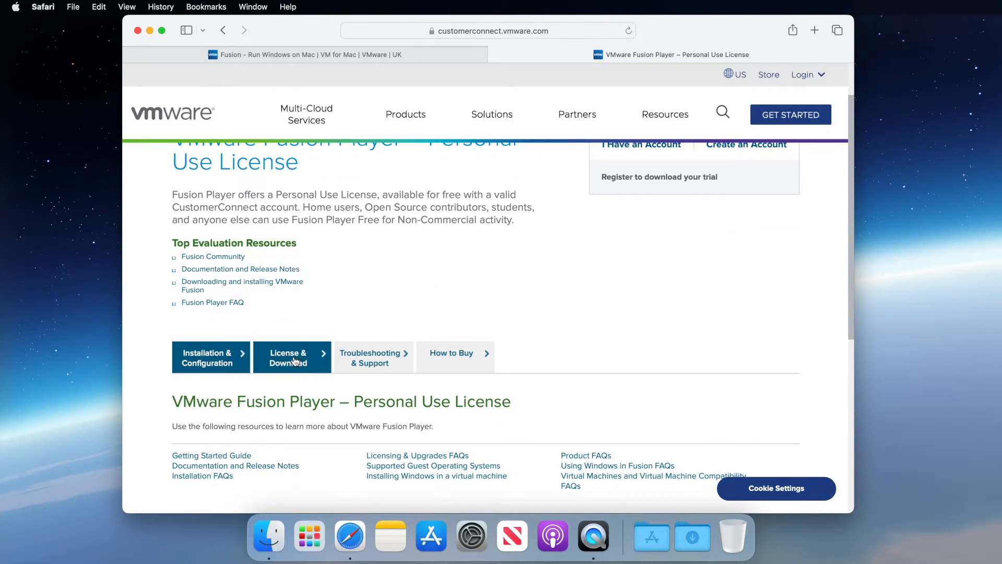
click(289, 357)
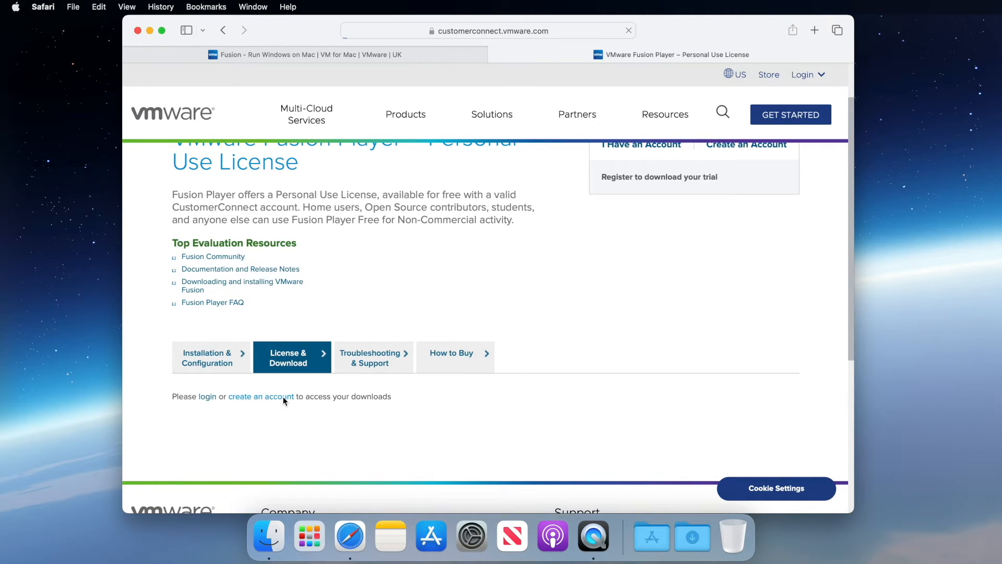
Start creating a new Customer Connect account and review the Register form's Login Information fields.
click(261, 396)
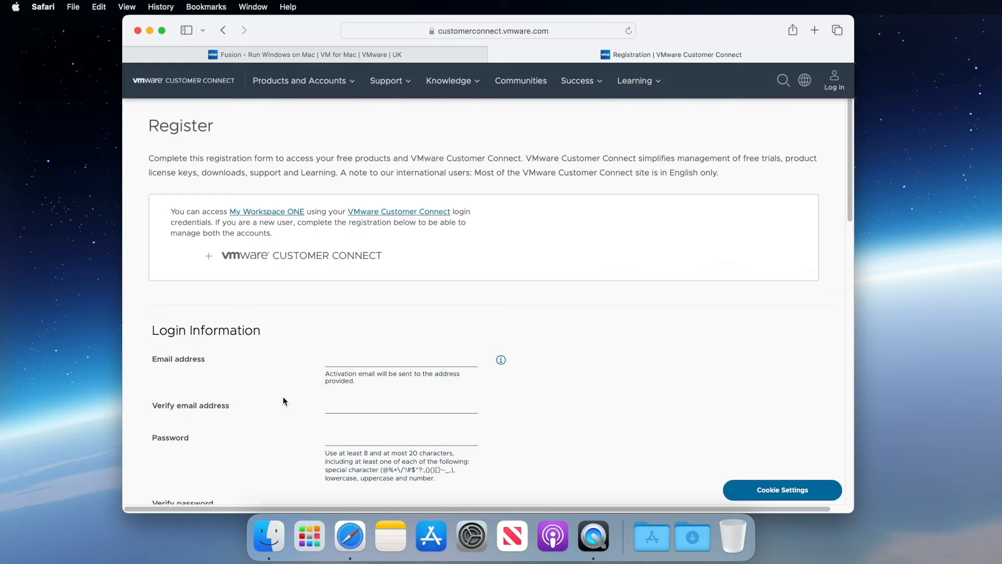
scroll(down, 3)
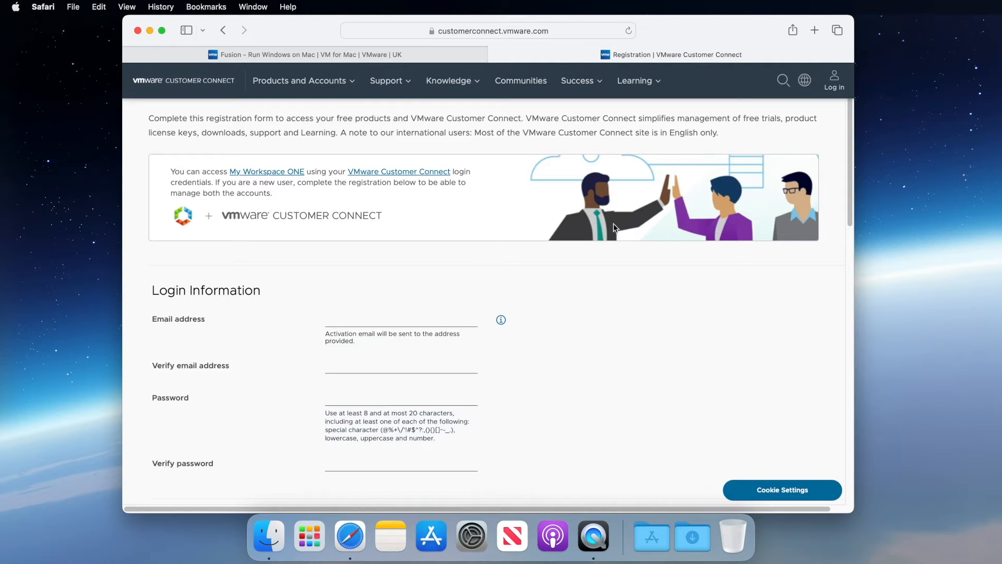
scroll(down, 3)
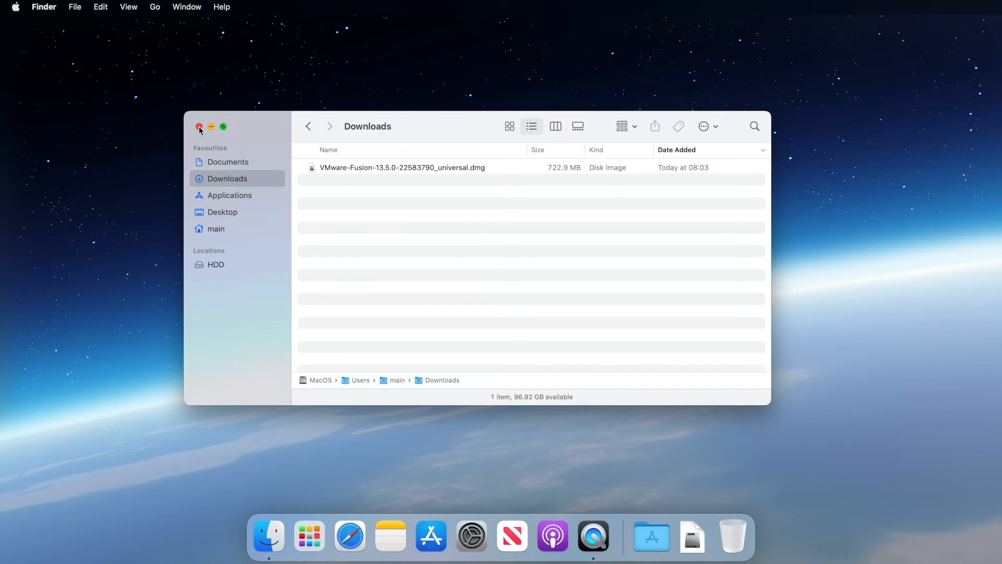
mouse_move(283, 182)
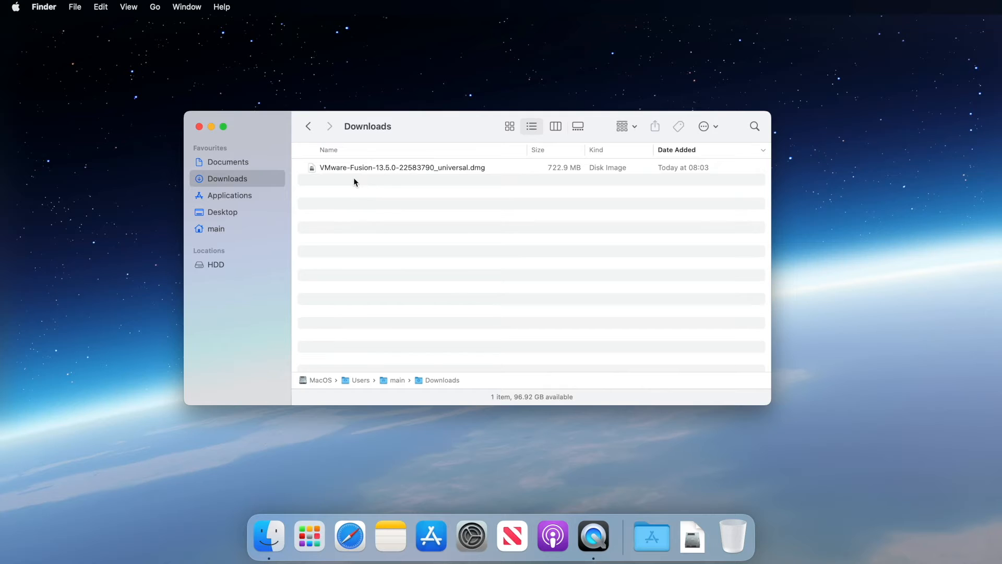
mouse_move(477, 176)
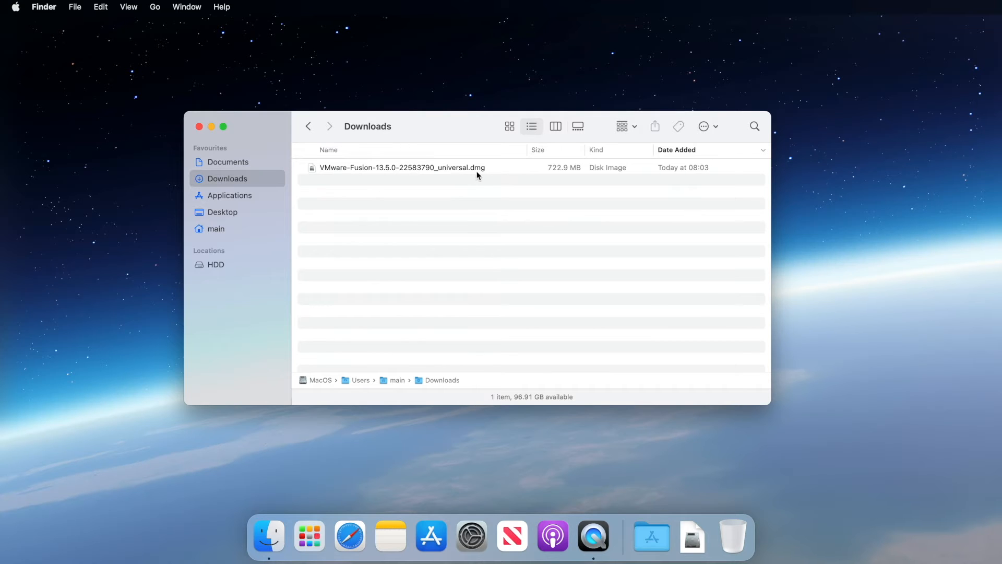
Mount VMware-Fusion-13.5.0-22583790_universal.dmg from Downloads and select VMware Fusion.app in its window.
click(401, 167)
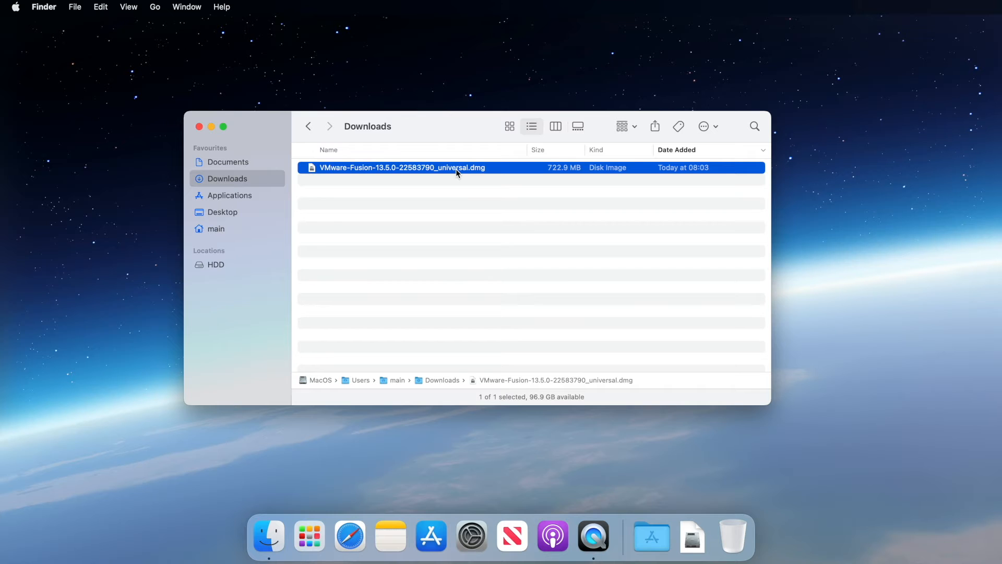
double_click(401, 167)
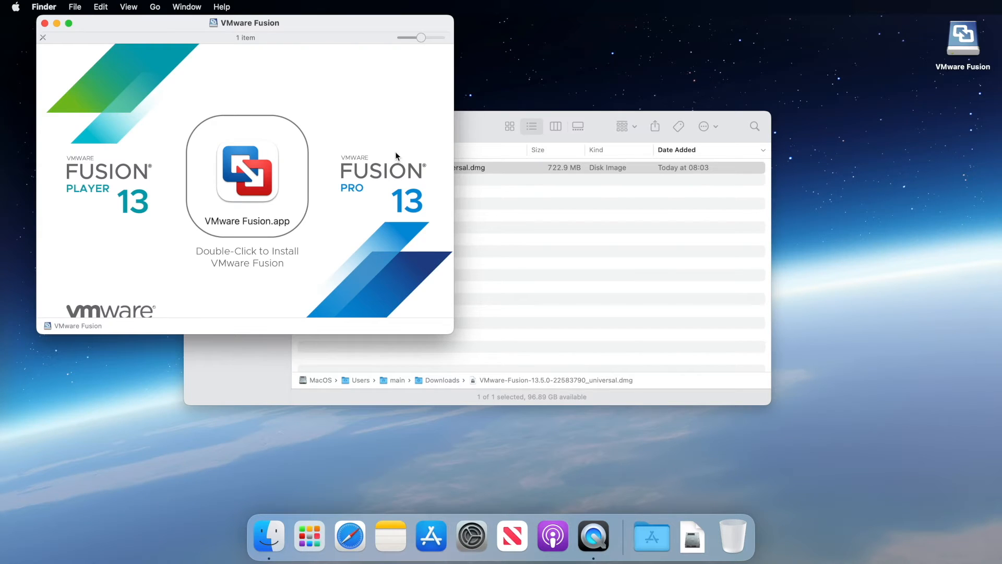
mouse_move(283, 182)
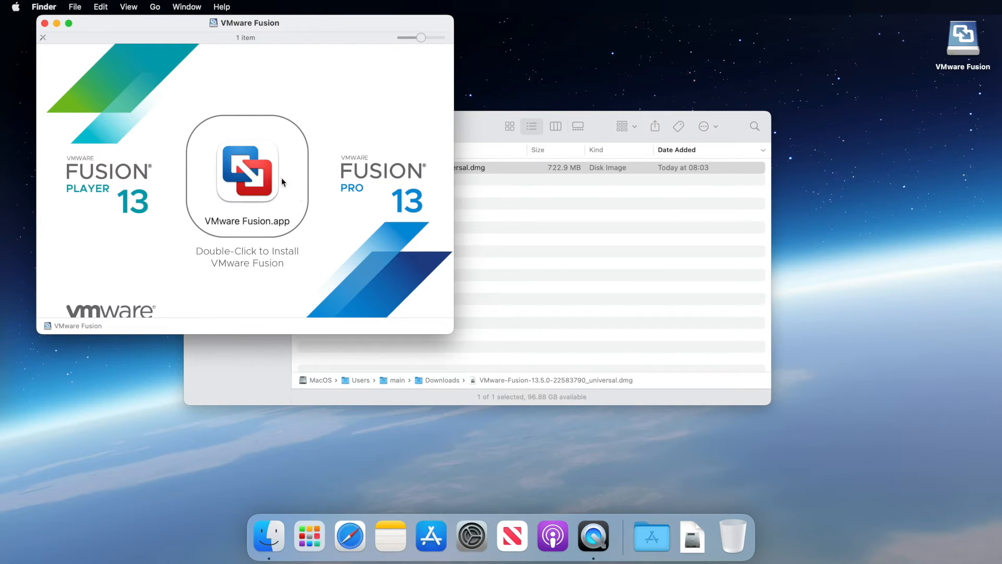
click(246, 175)
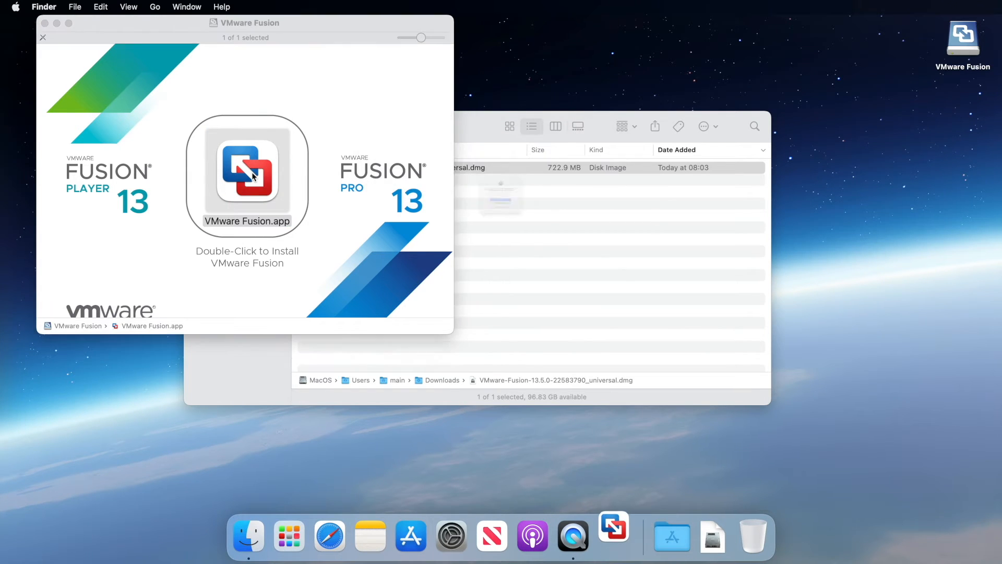
Launch VMware Fusion.app, approve the security warning and authorise setup with the administrator password.
double_click(248, 170)
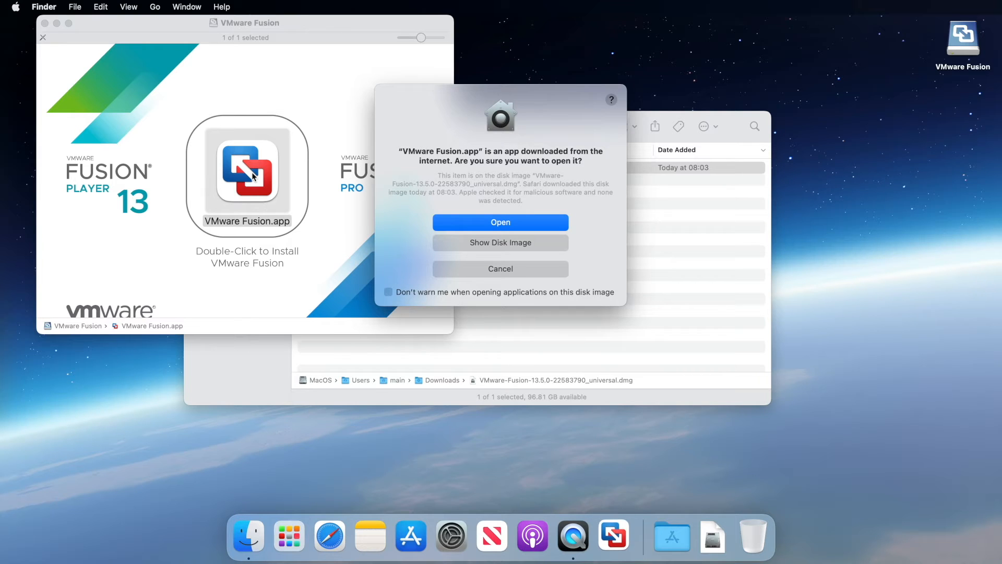
mouse_move(481, 203)
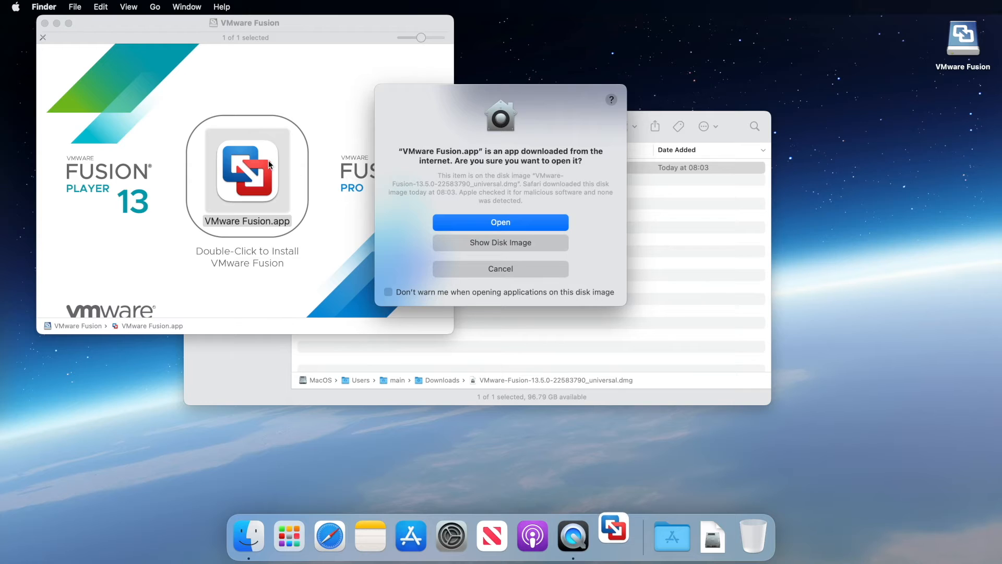
mouse_move(554, 225)
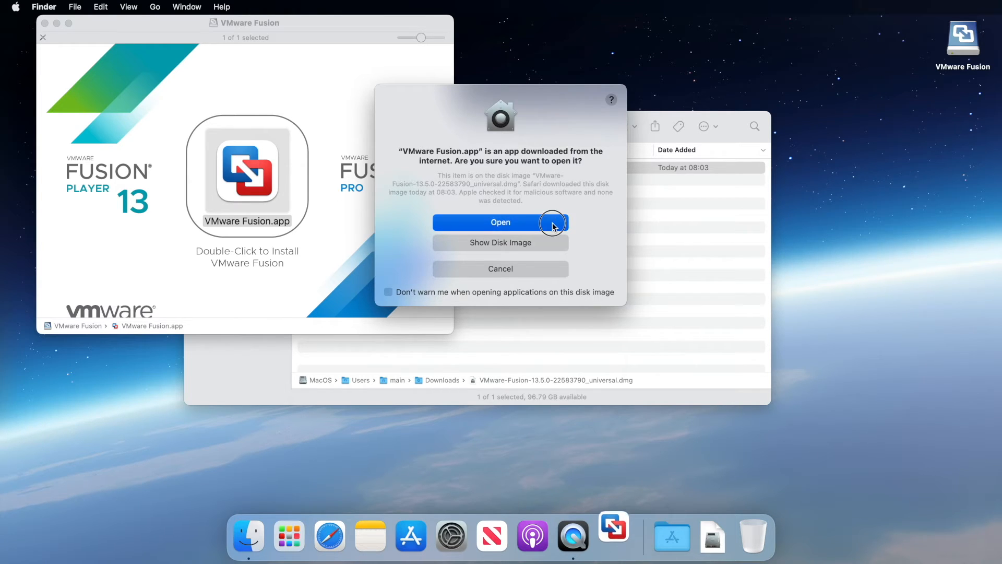
click(500, 222)
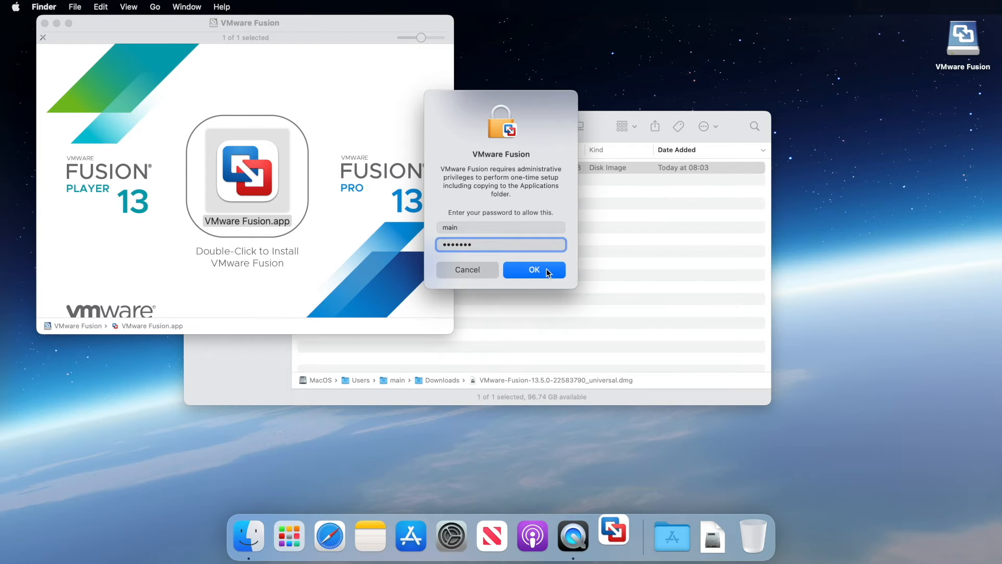
key(Backspace)
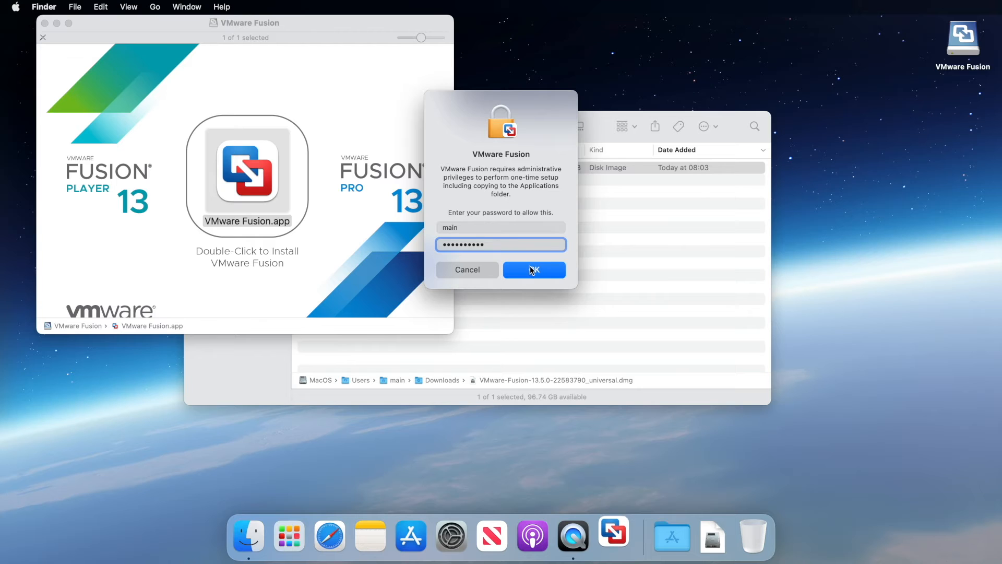
click(534, 270)
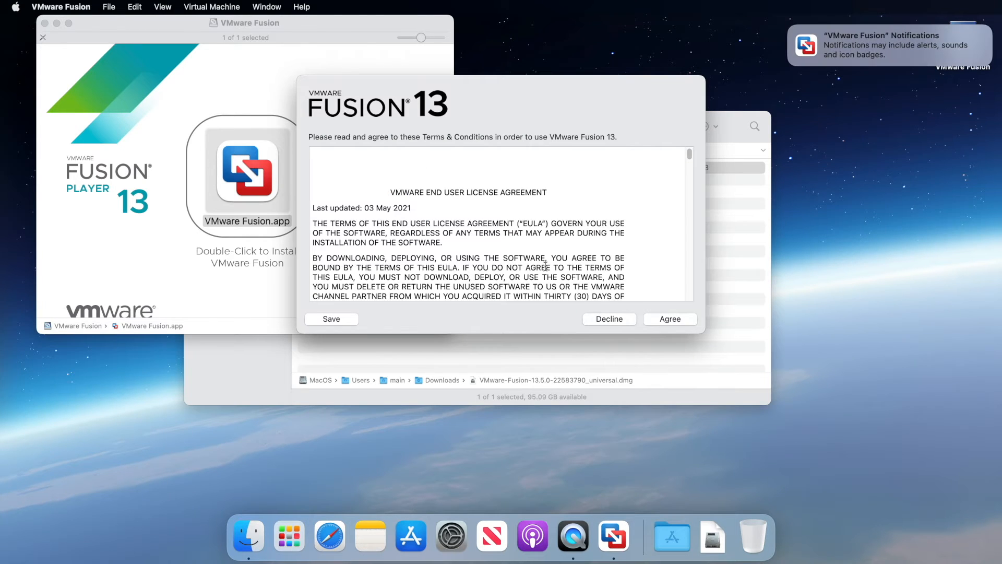
mouse_move(649, 311)
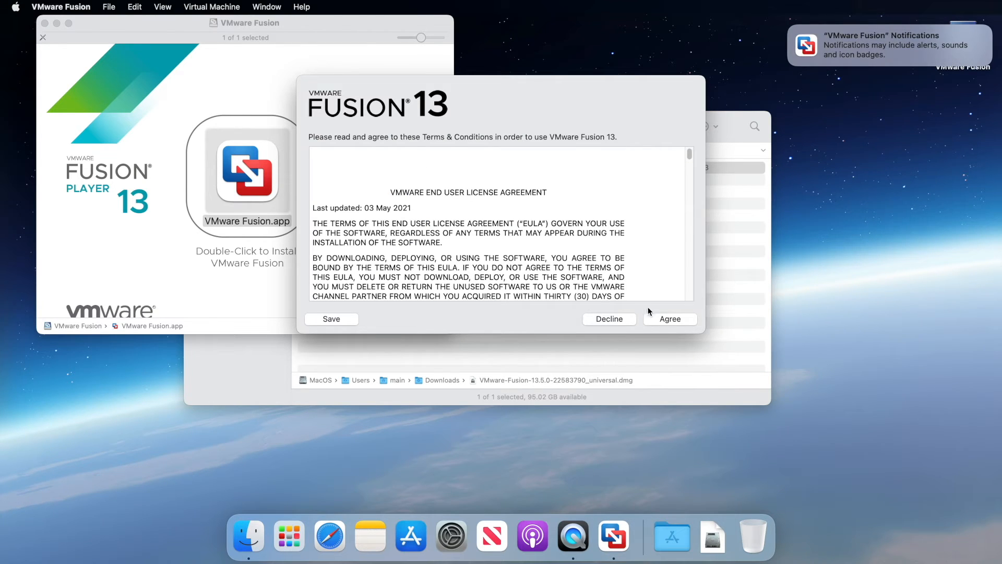
Accept the licence agreement and complete the Fusion 13 Player setup to its thank-you screen.
click(671, 319)
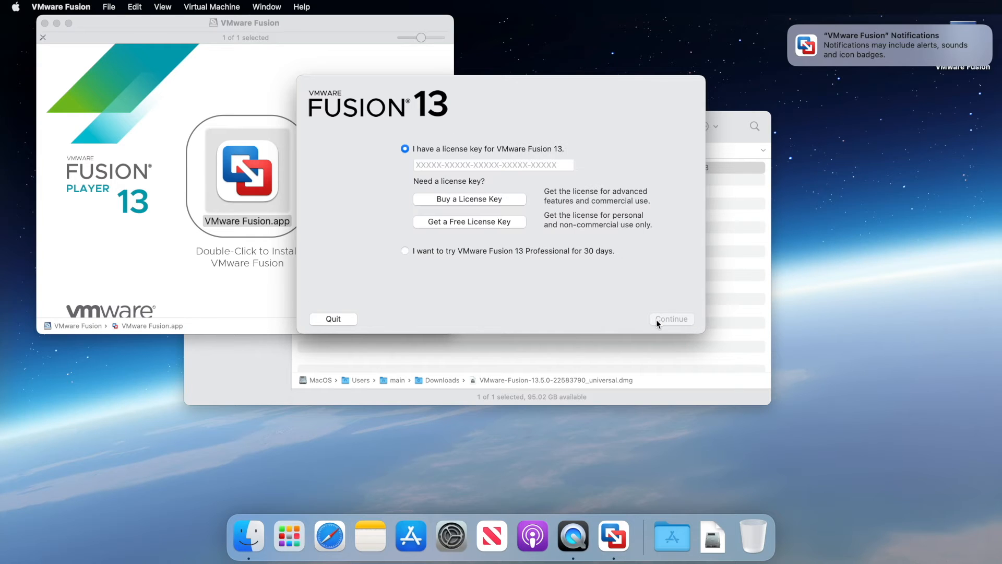
click(493, 165)
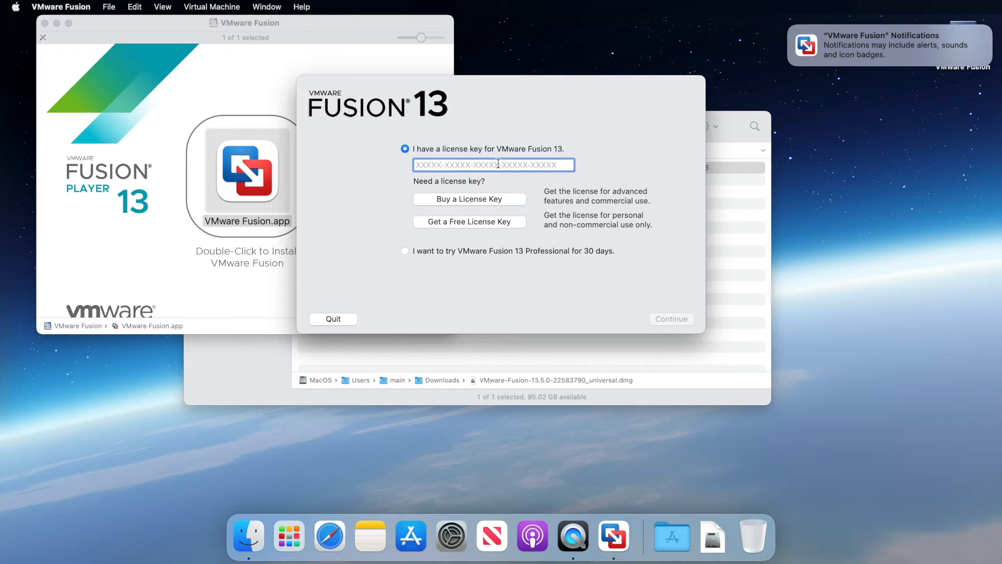
click(418, 165)
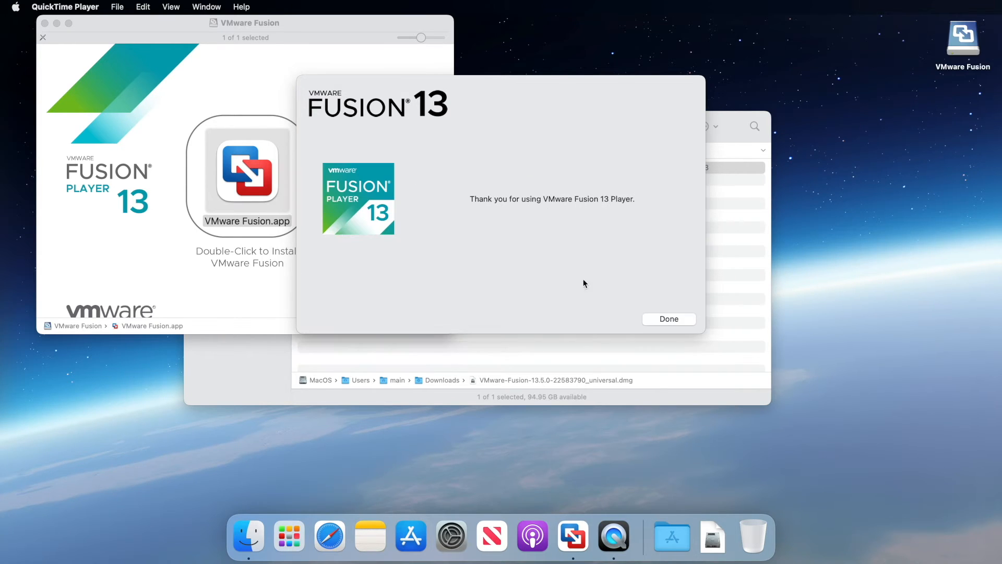
mouse_move(668, 273)
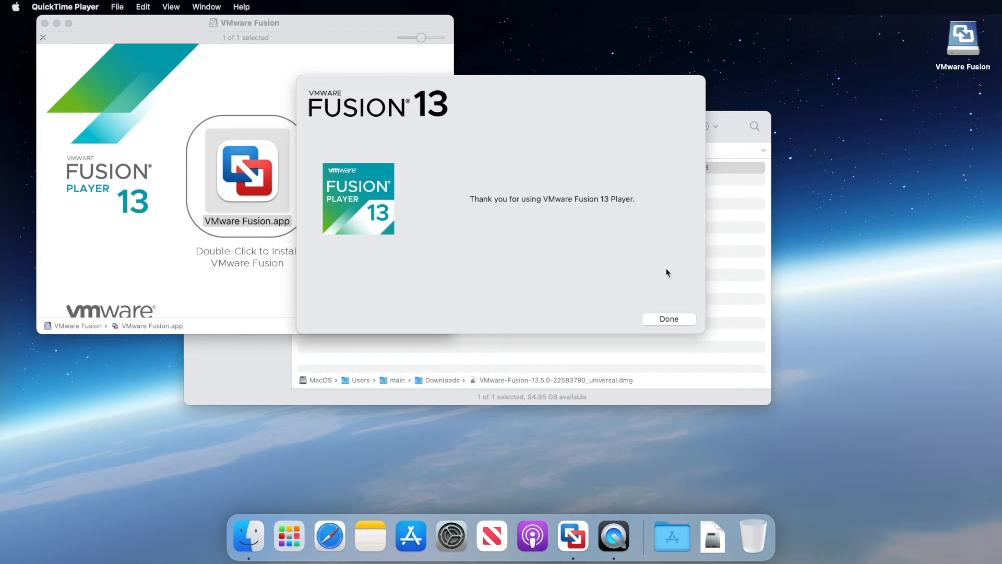
mouse_move(472, 213)
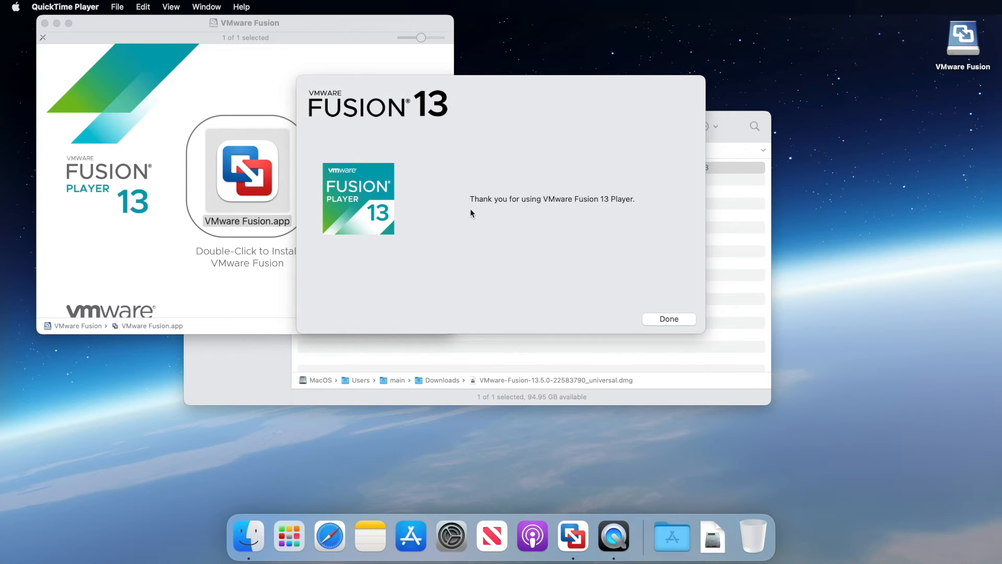
mouse_move(614, 208)
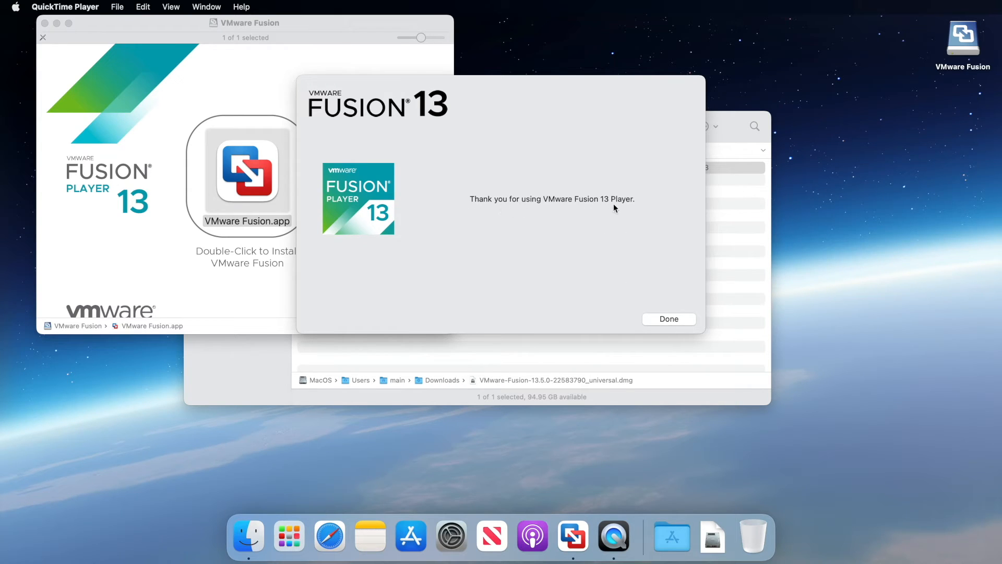
mouse_move(696, 322)
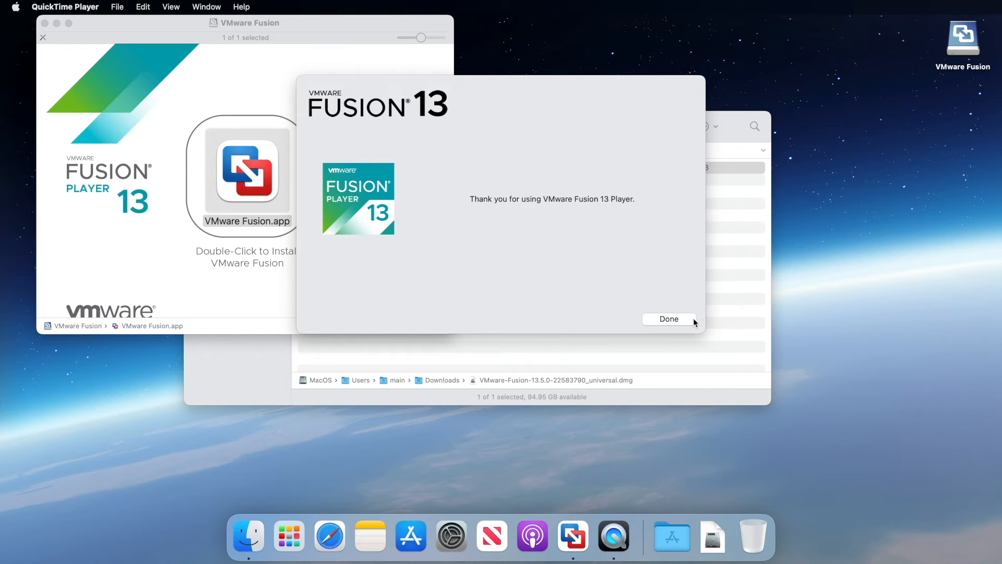
mouse_move(581, 230)
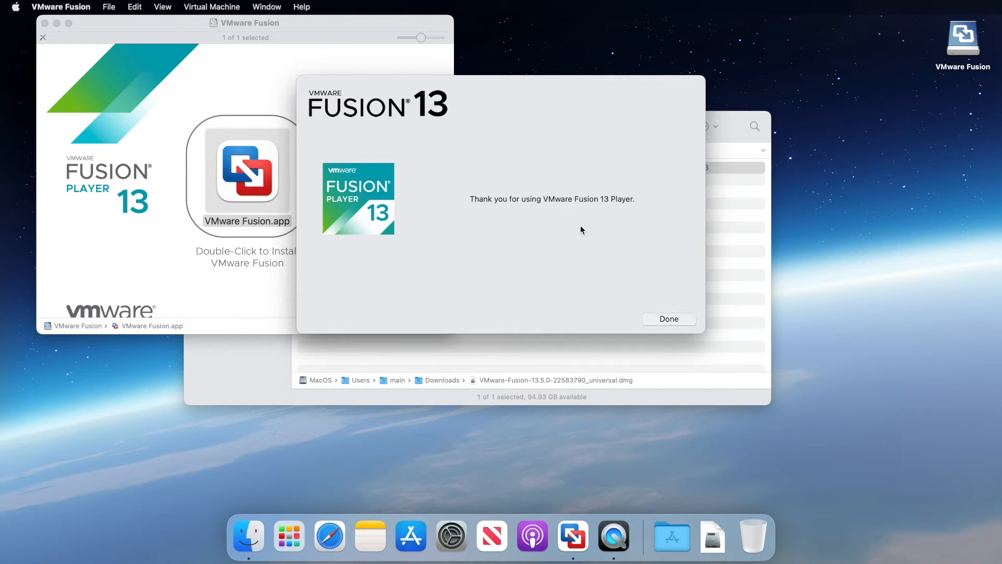
Finish the installer, allow System Events control, acknowledge the accessibility warning and go to privacy settings.
click(668, 320)
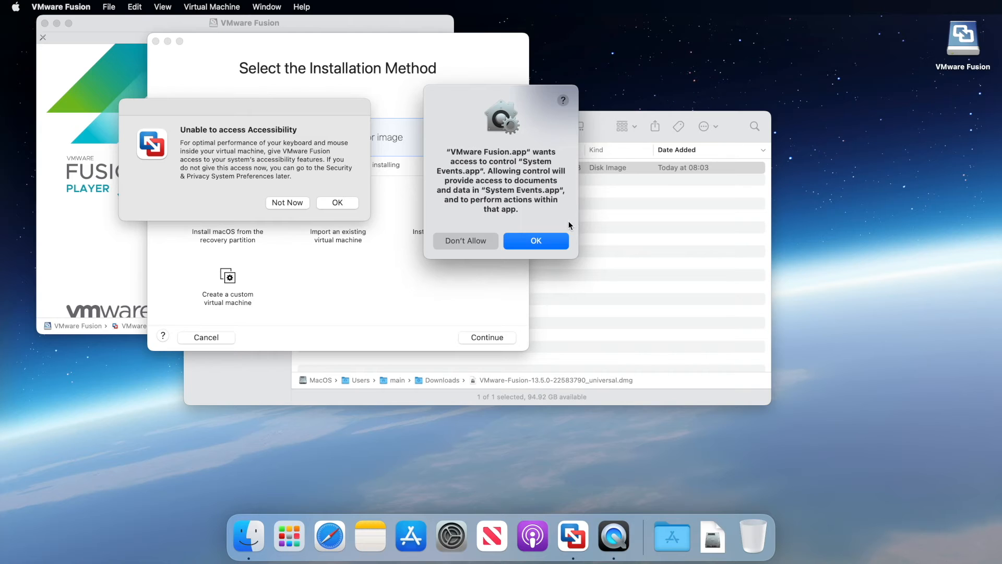
mouse_move(548, 219)
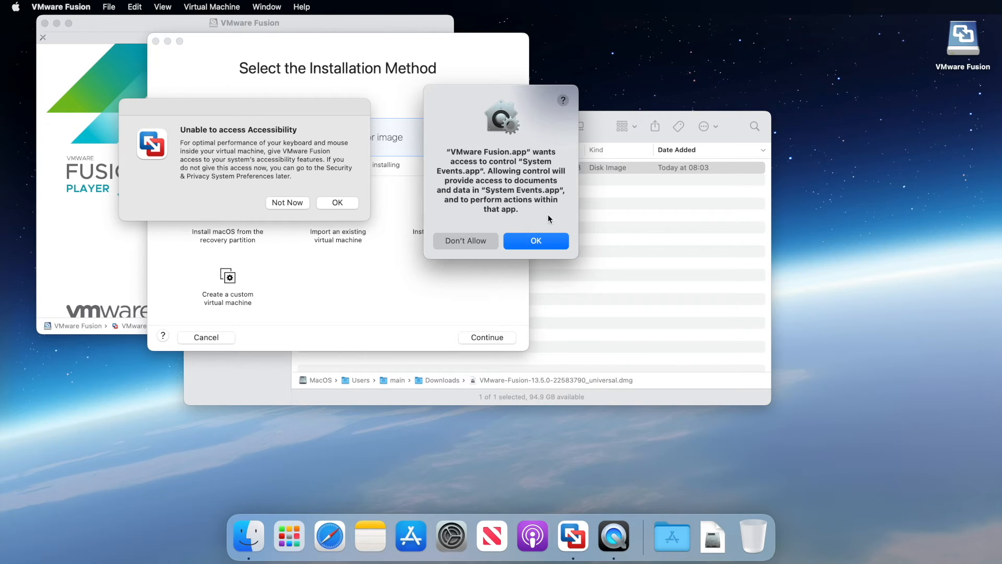
click(536, 240)
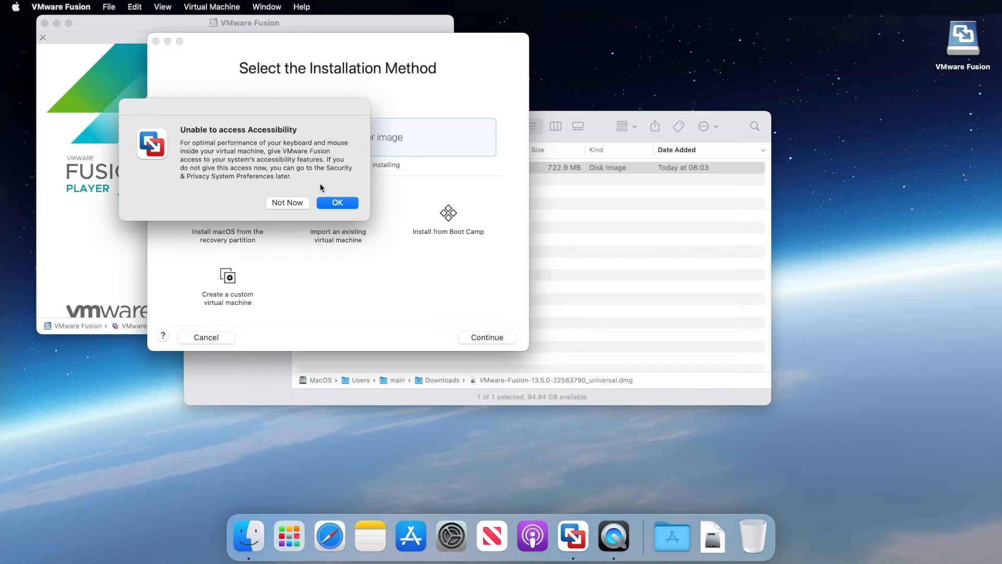
click(338, 203)
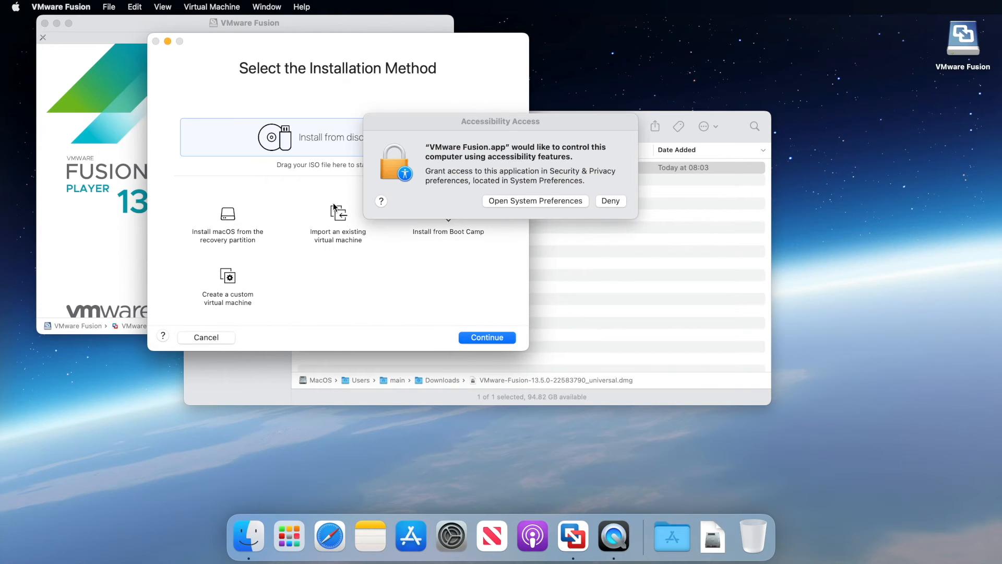
mouse_move(567, 209)
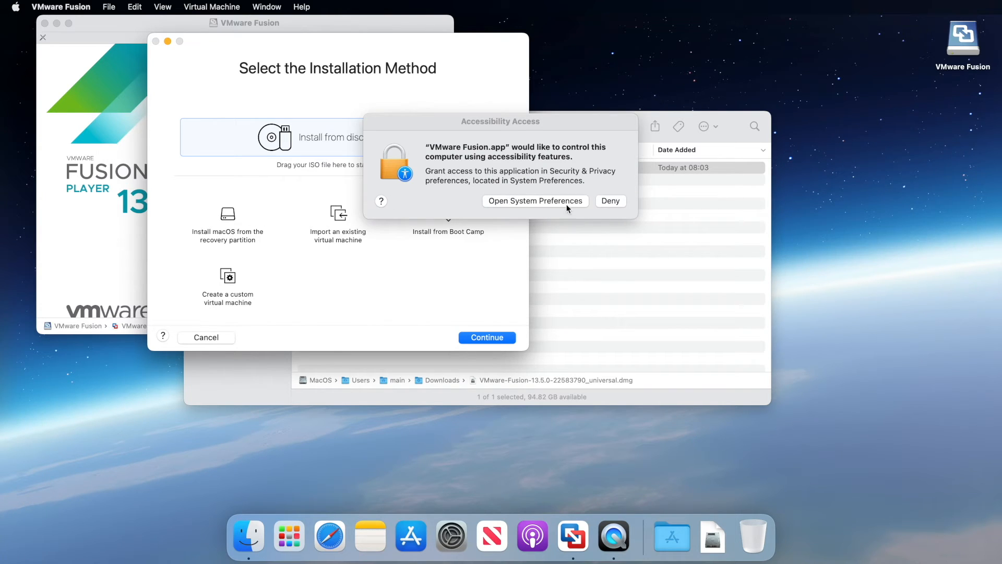
click(535, 200)
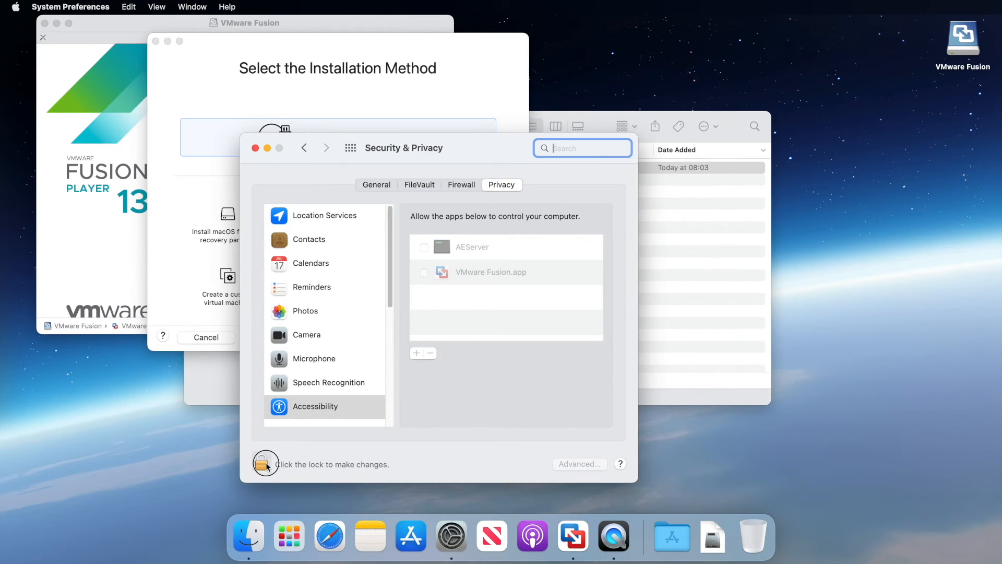
Unlock Security & Privacy with the admin password, tick VMware Fusion.app under Accessibility and close the settings.
click(265, 464)
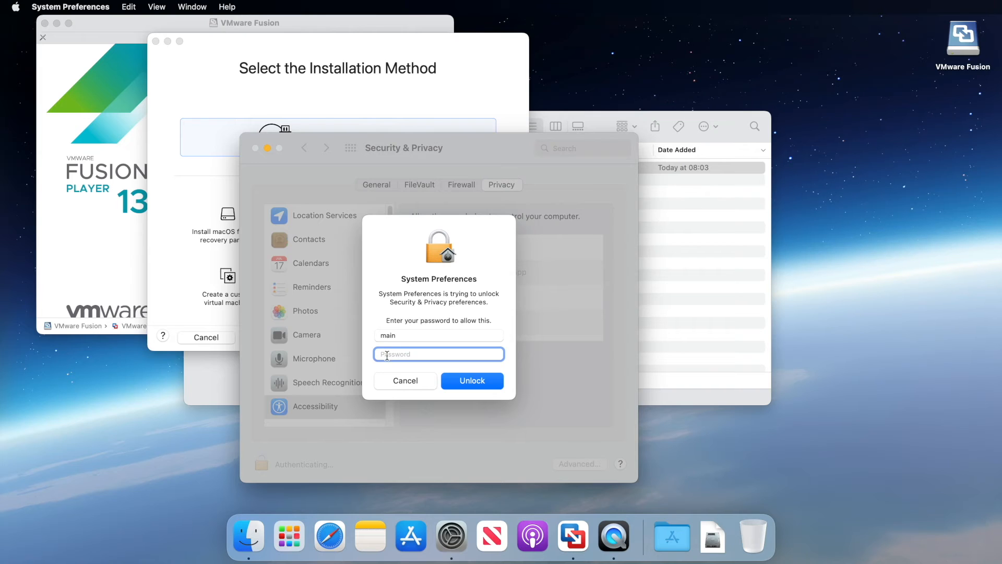
text(password)
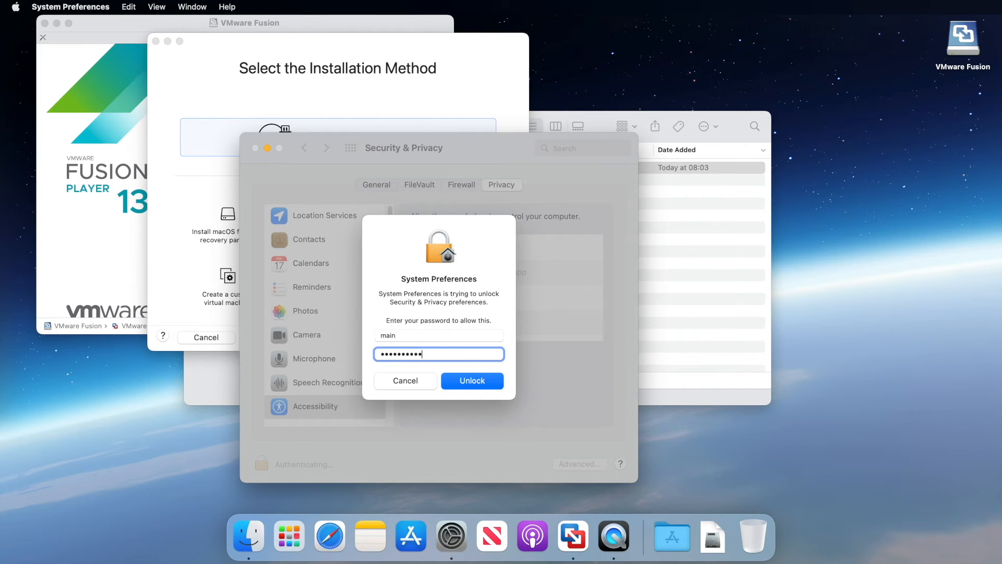
click(472, 380)
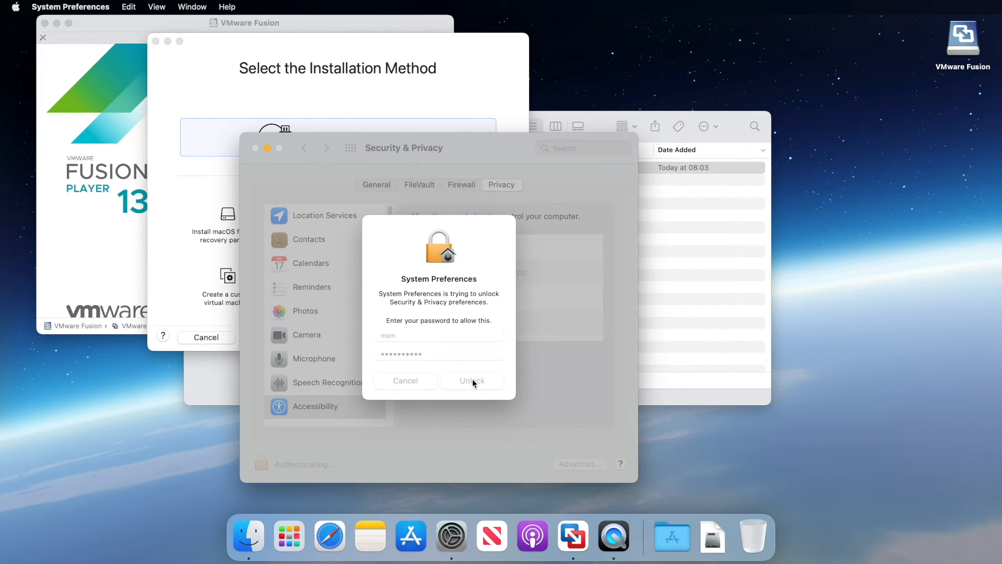
click(471, 380)
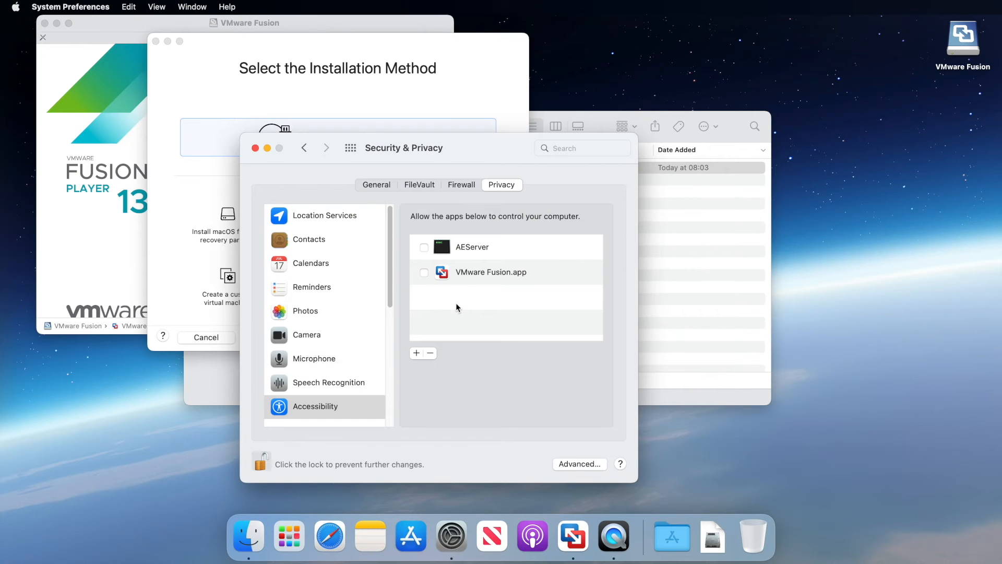
mouse_move(425, 278)
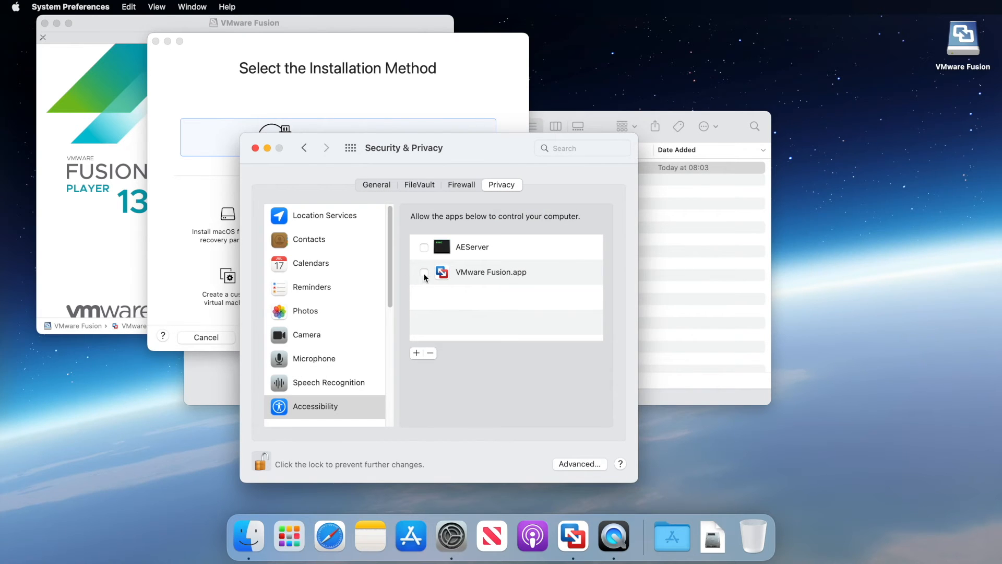
click(424, 273)
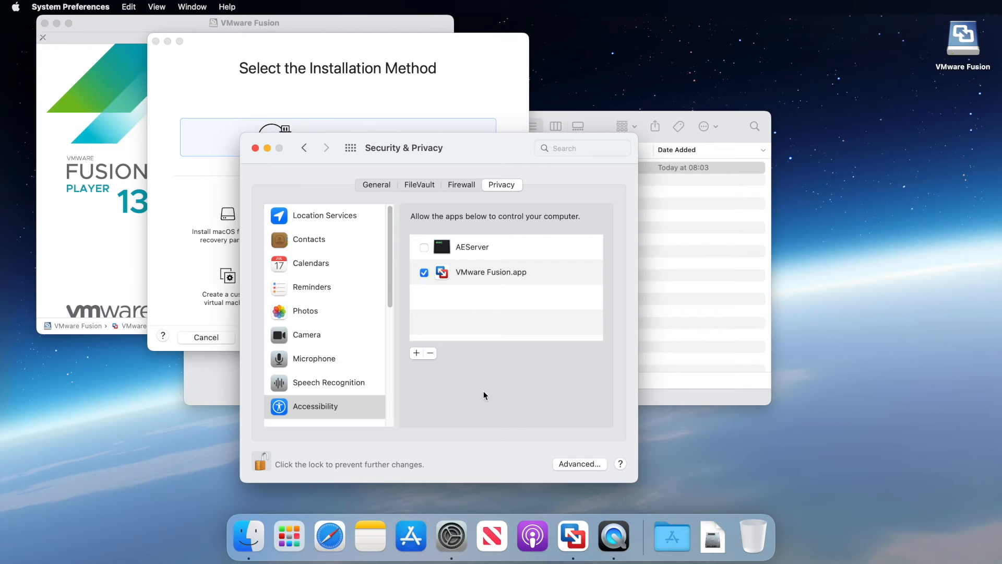
click(262, 464)
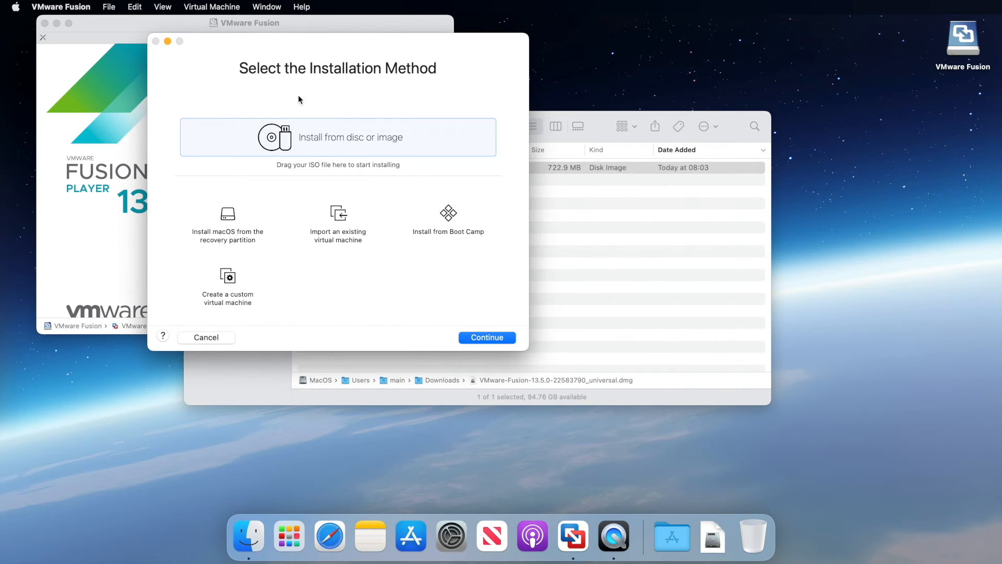
mouse_move(338, 275)
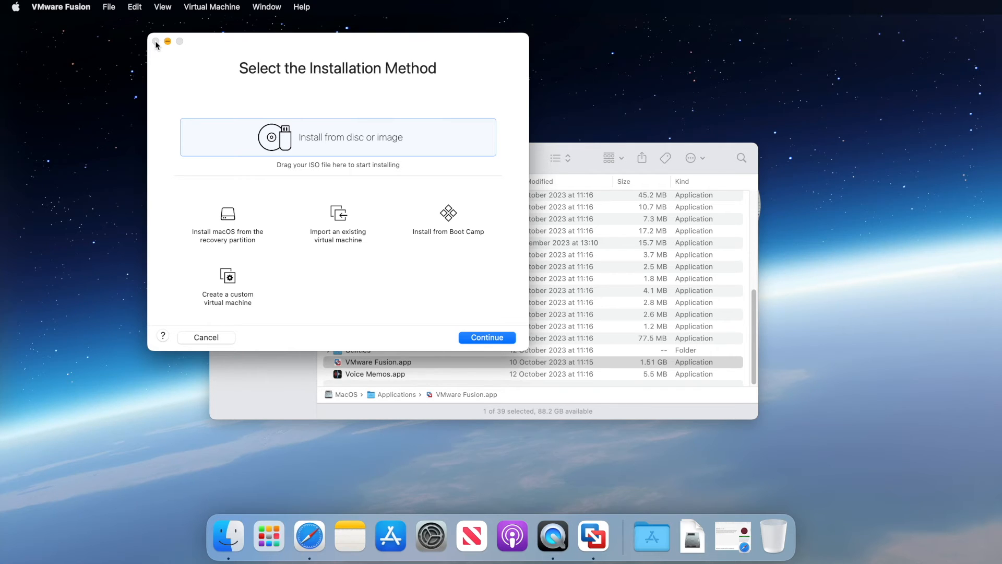
mouse_move(343, 97)
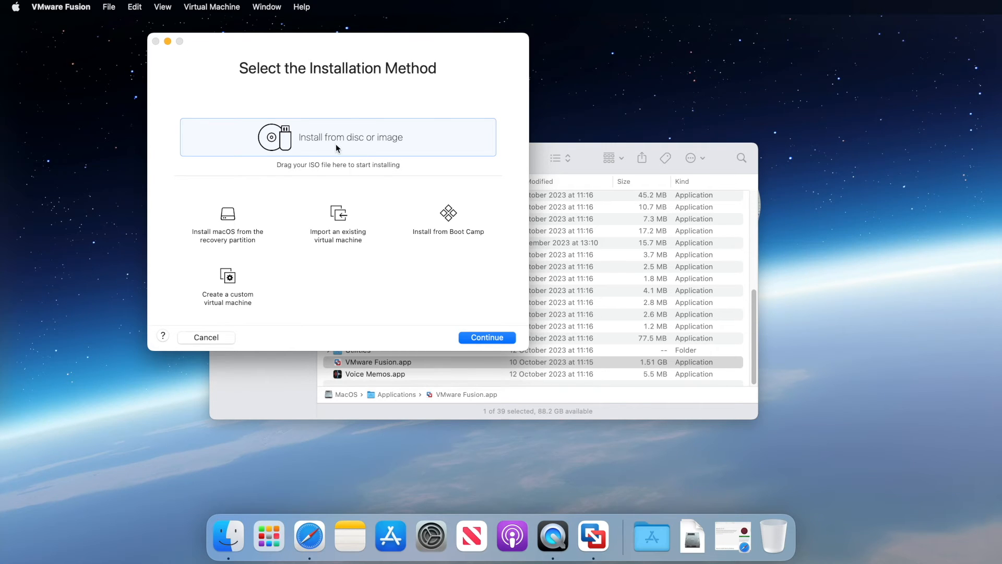
mouse_move(488, 223)
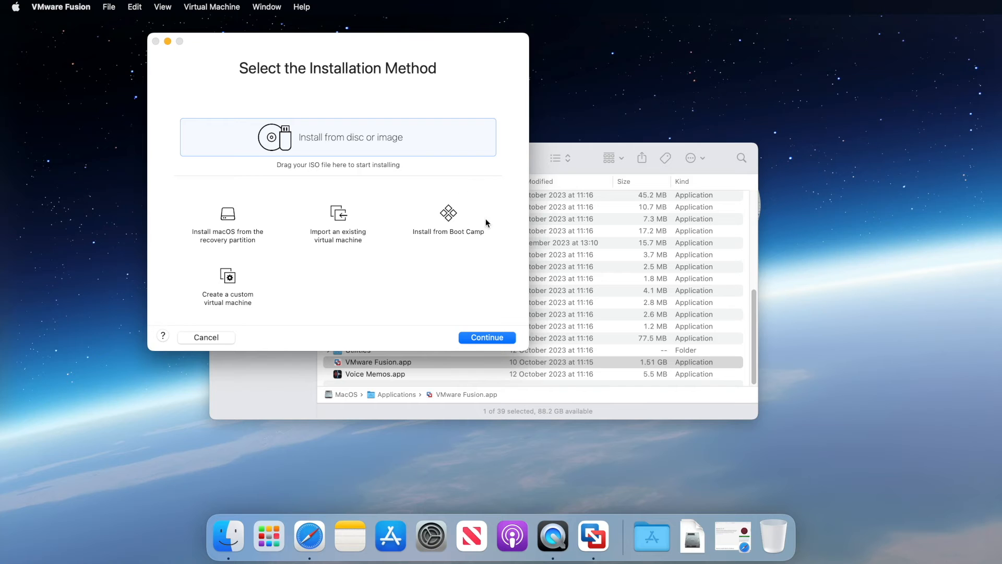
mouse_move(732, 536)
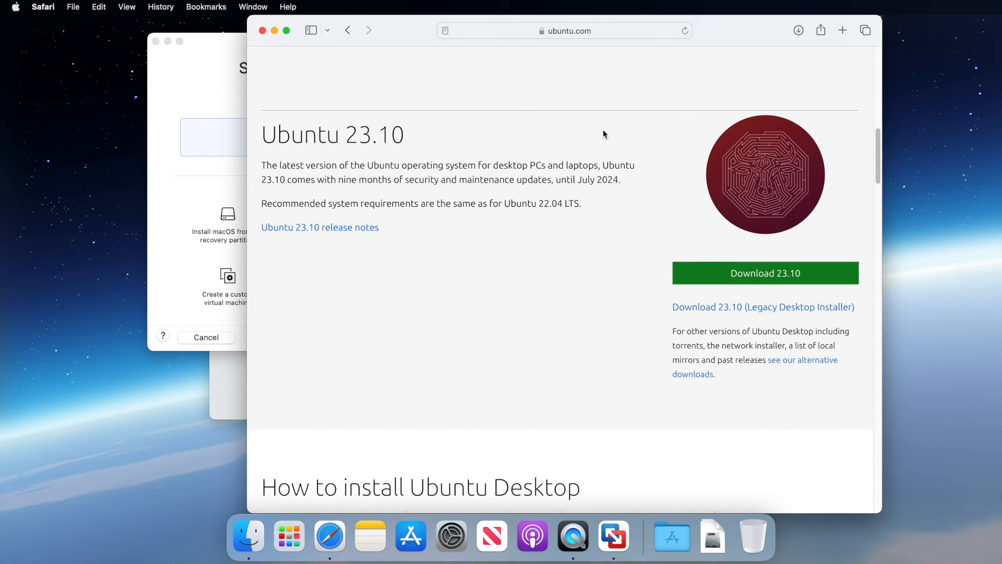
mouse_move(594, 60)
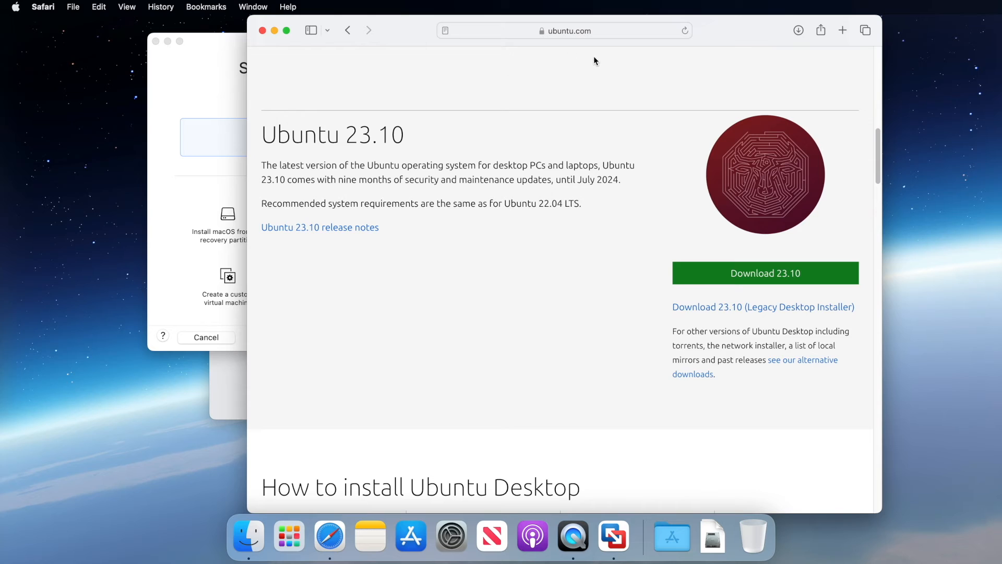
mouse_move(528, 242)
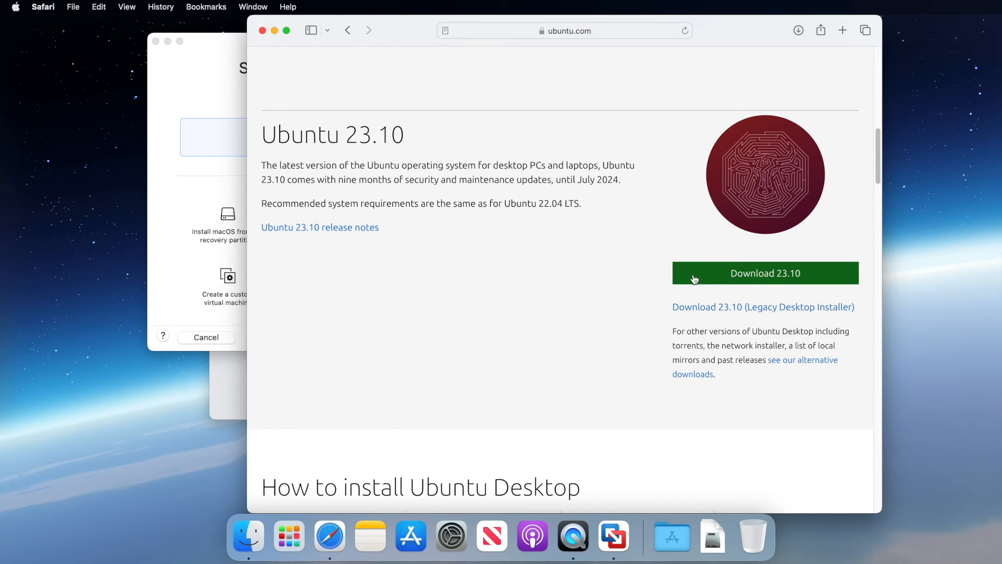
mouse_move(720, 283)
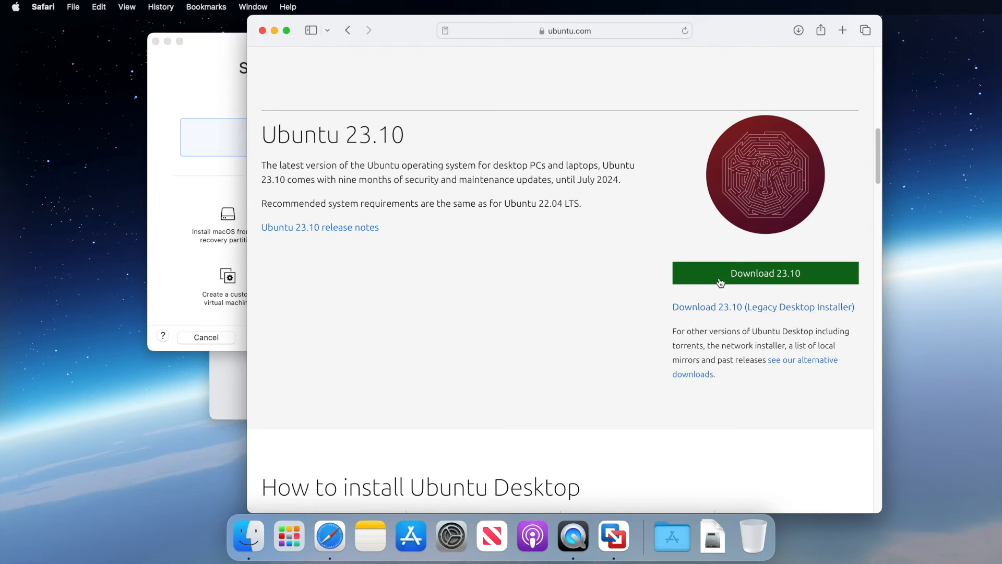
mouse_move(286, 39)
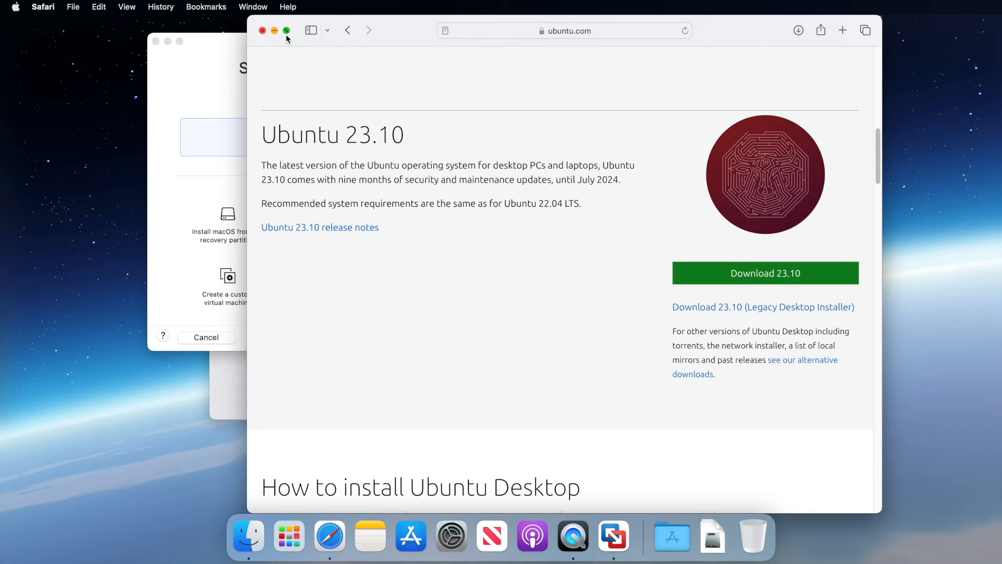
Minimise the Safari window showing the Ubuntu 23.10 download page.
click(261, 31)
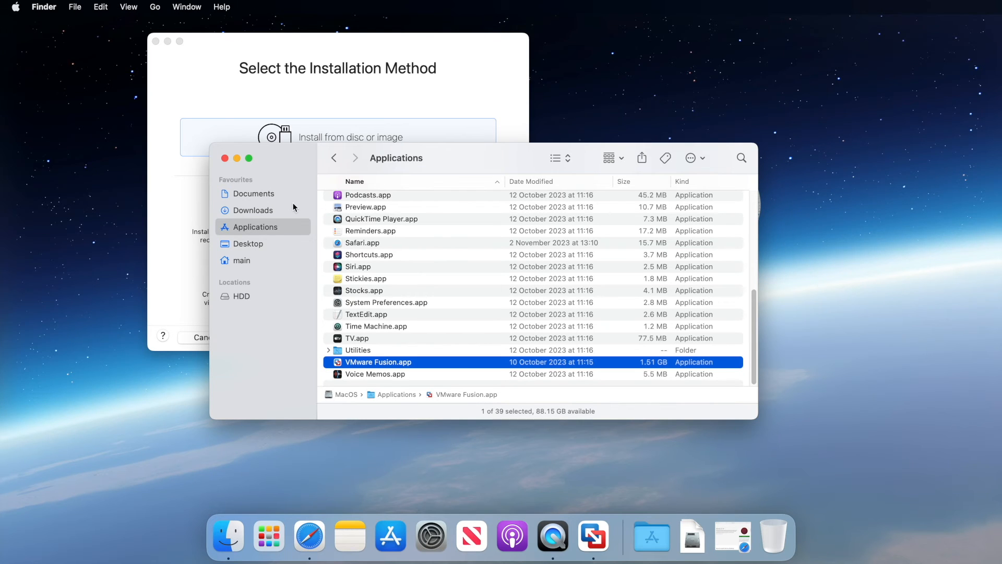
Supply ubuntu-23.10.1-desktop-amd64.iso from Downloads as the new virtual machine's install image.
click(253, 210)
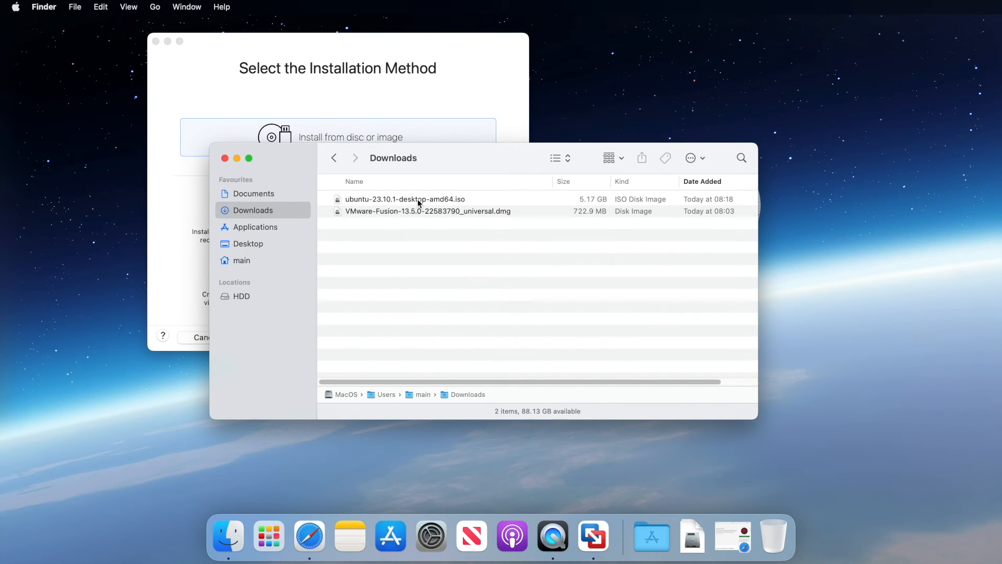
click(405, 199)
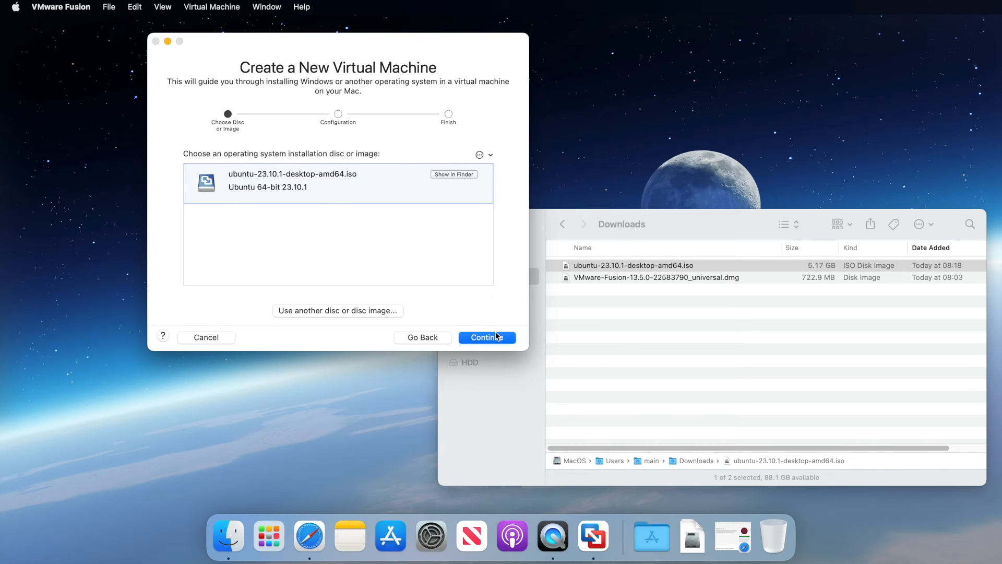
Continue with the Ubuntu image, untick Use Easy Install and advance to Choose Firmware Type.
click(486, 337)
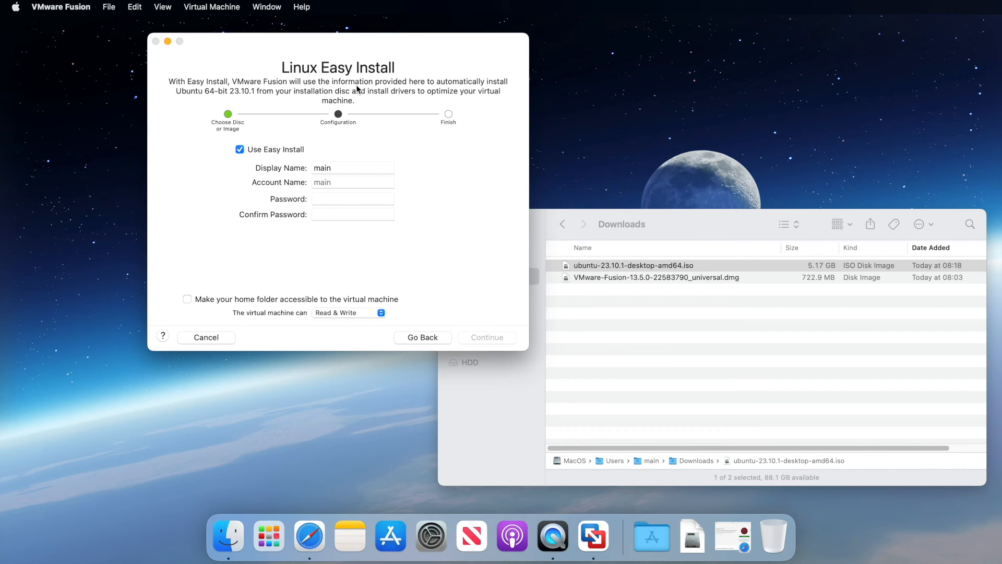
mouse_move(359, 159)
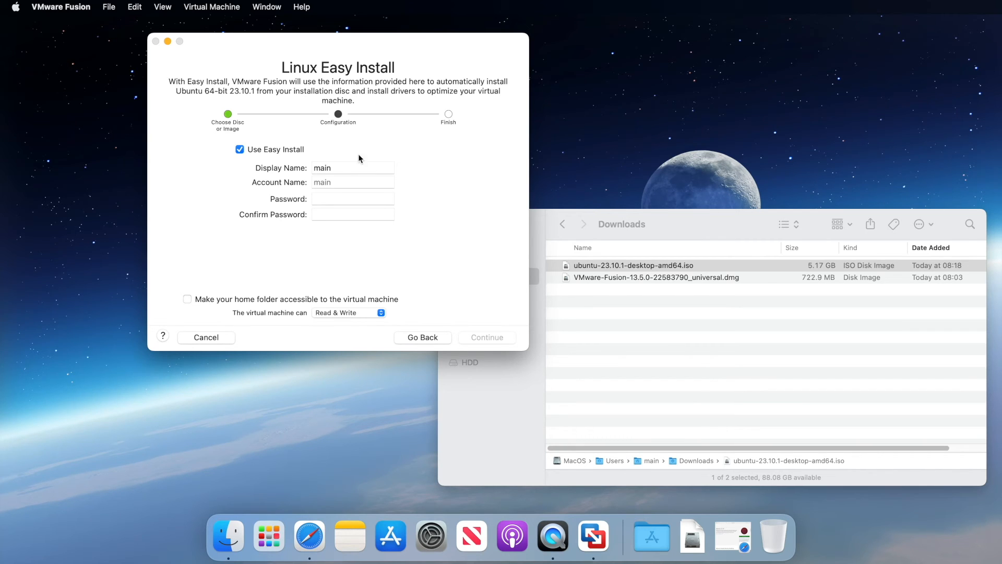
mouse_move(382, 249)
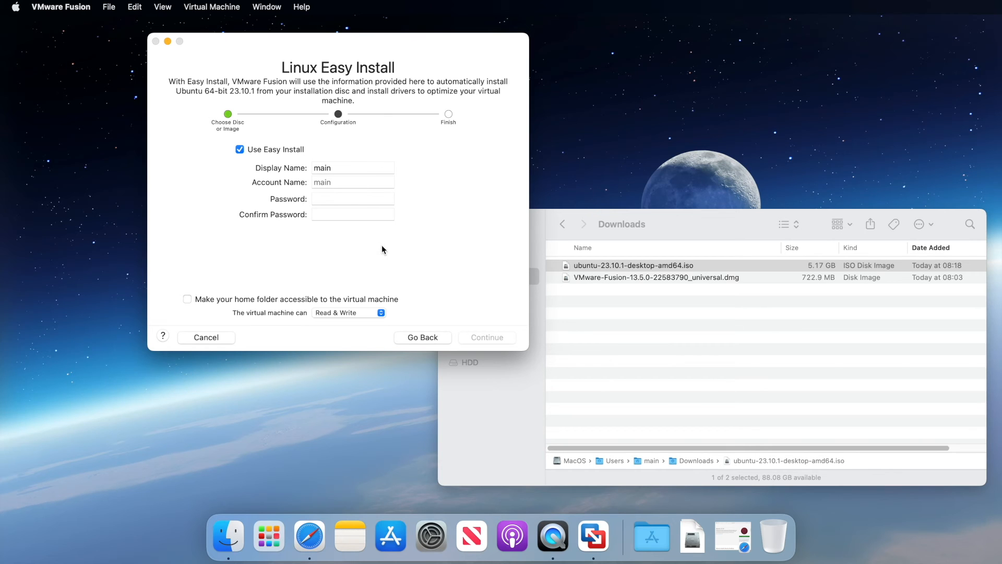
mouse_move(295, 150)
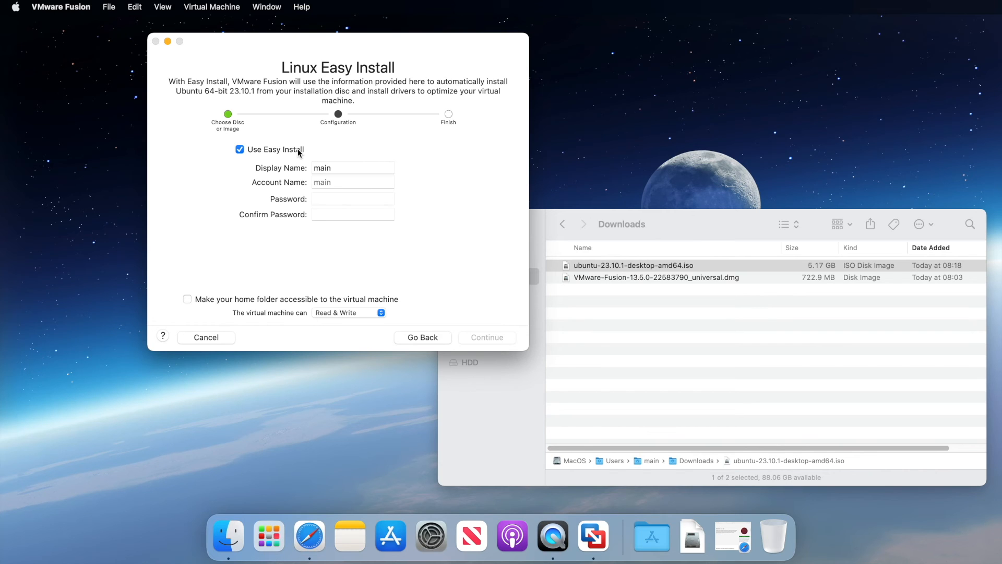
click(240, 150)
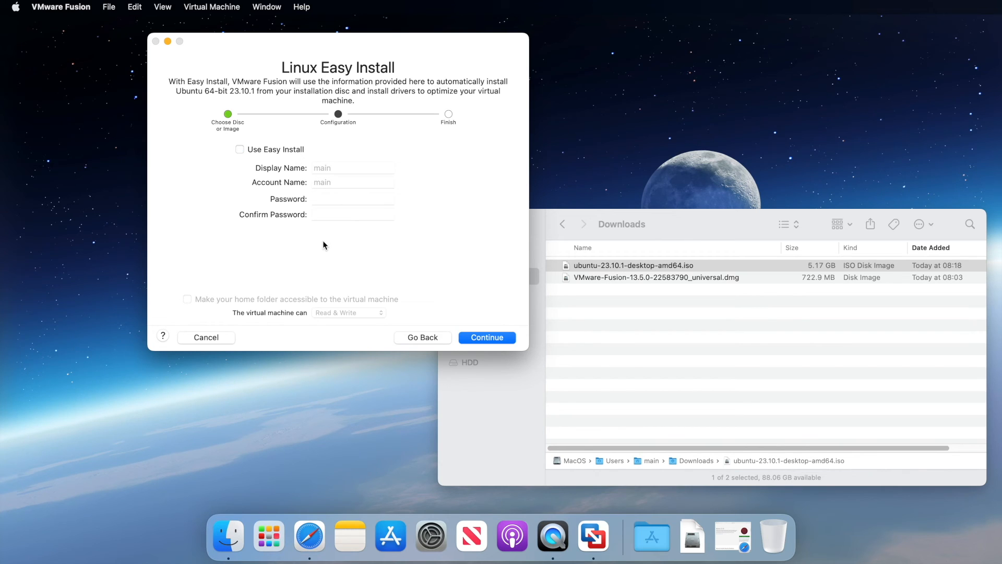
mouse_move(429, 285)
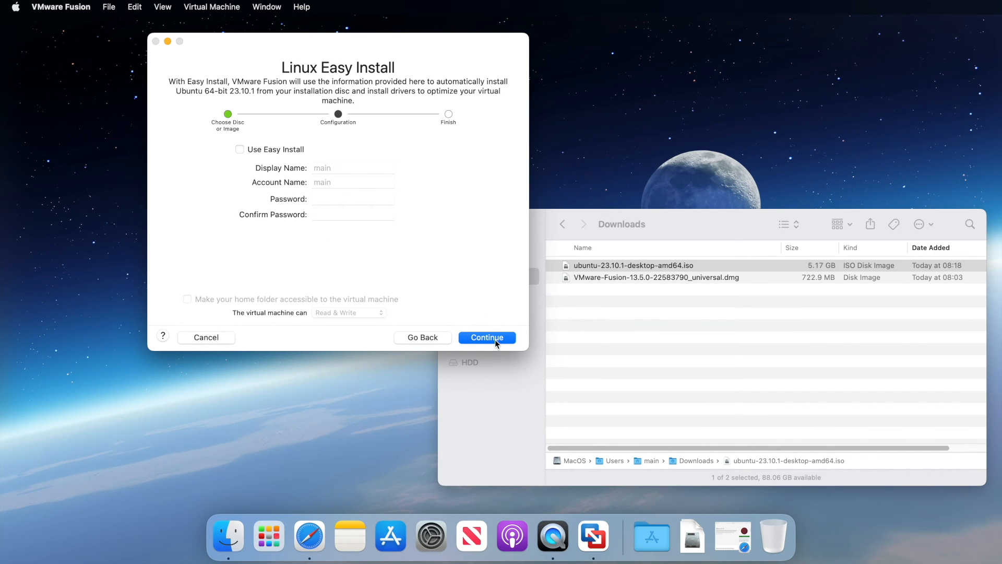
click(486, 337)
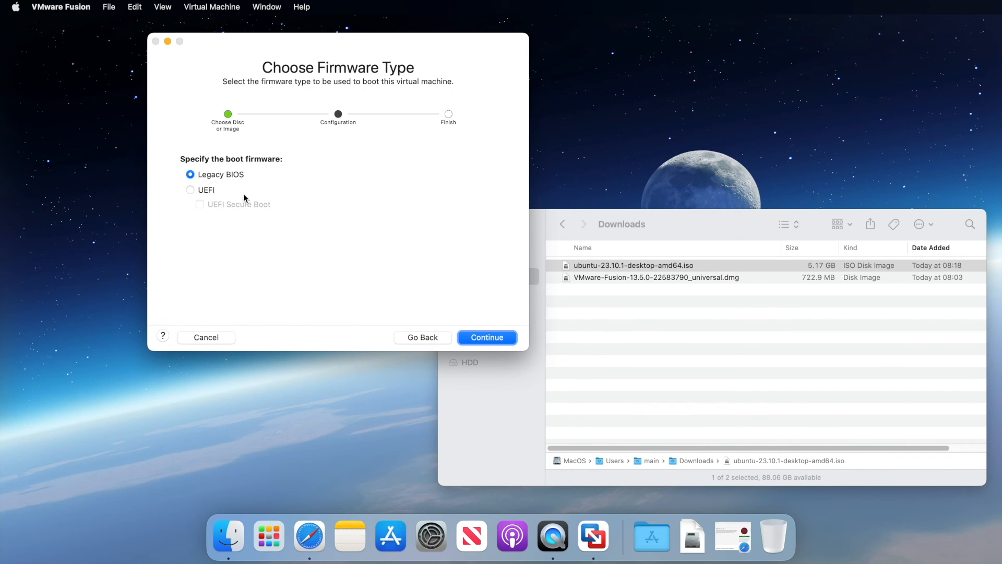
mouse_move(507, 312)
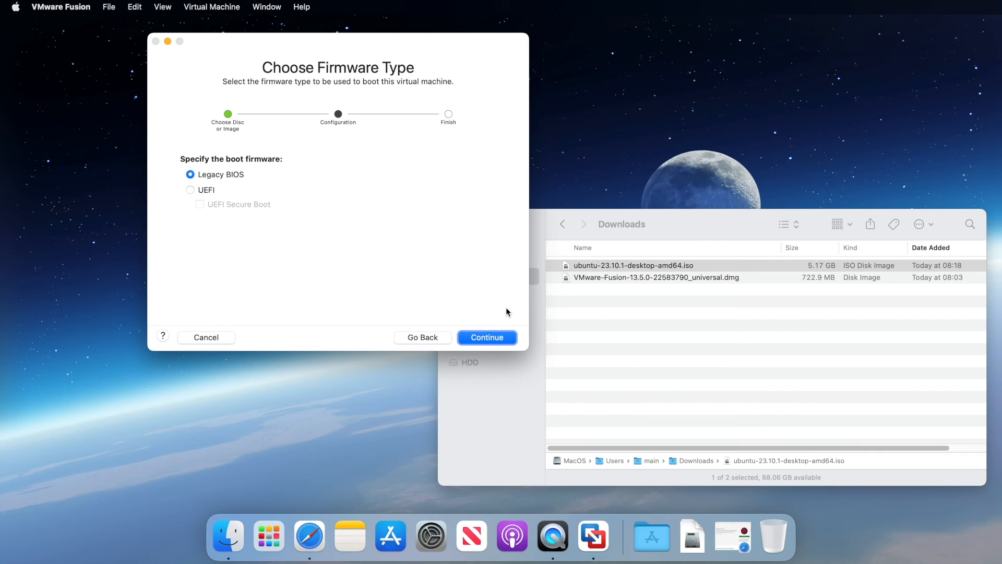
mouse_move(500, 326)
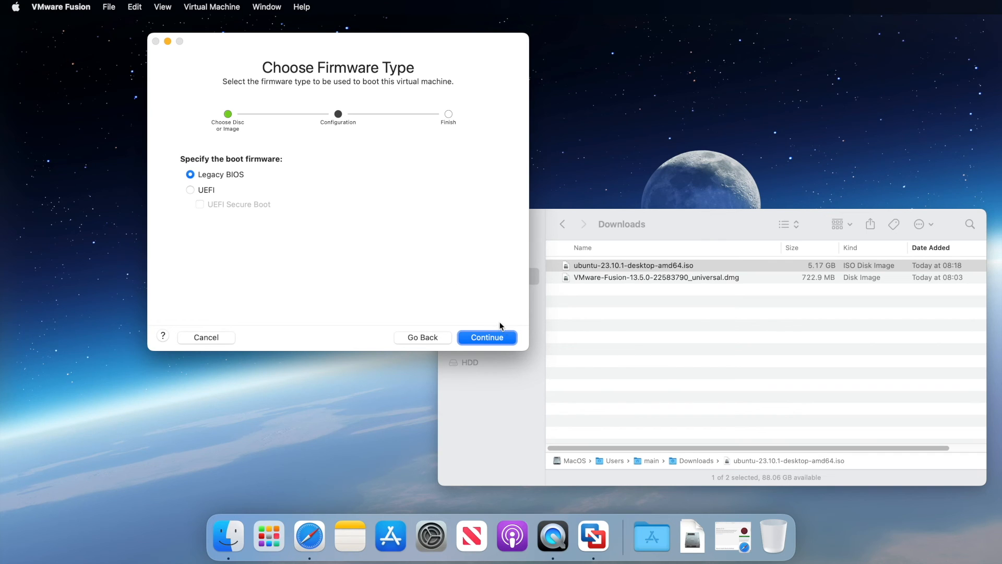
mouse_move(312, 227)
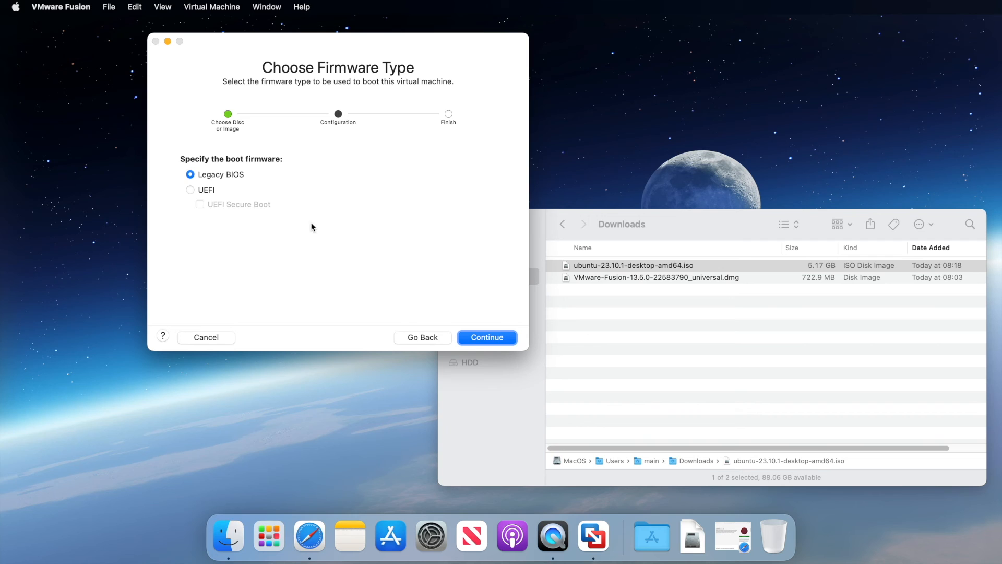
mouse_move(229, 195)
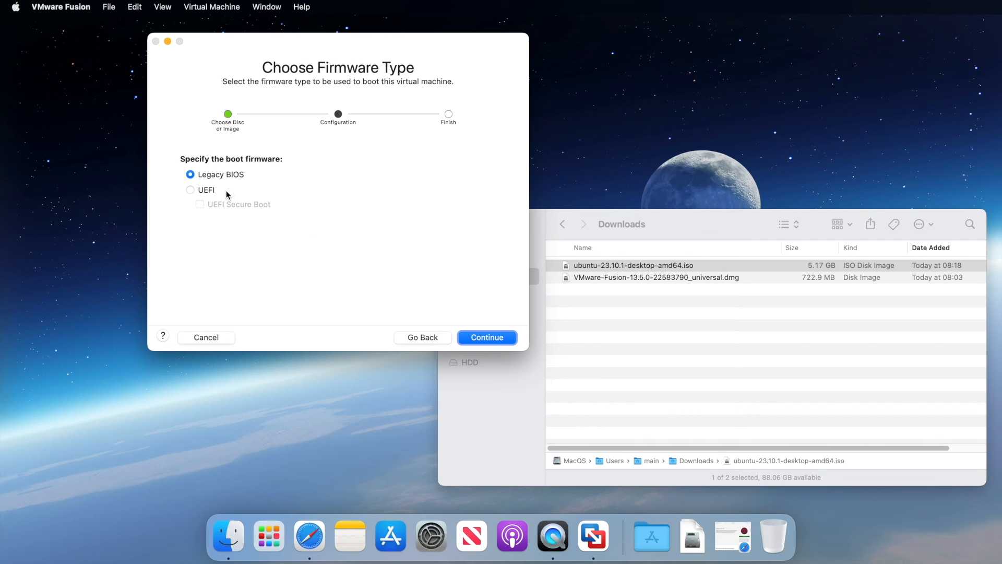
mouse_move(483, 275)
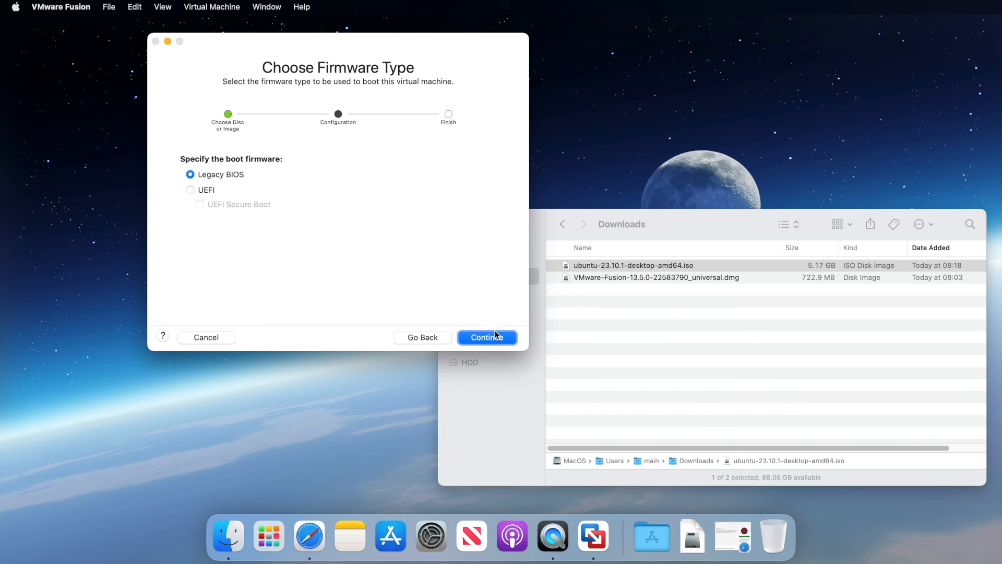
Keep Legacy BIOS as boot firmware and continue to the Finish summary.
click(487, 337)
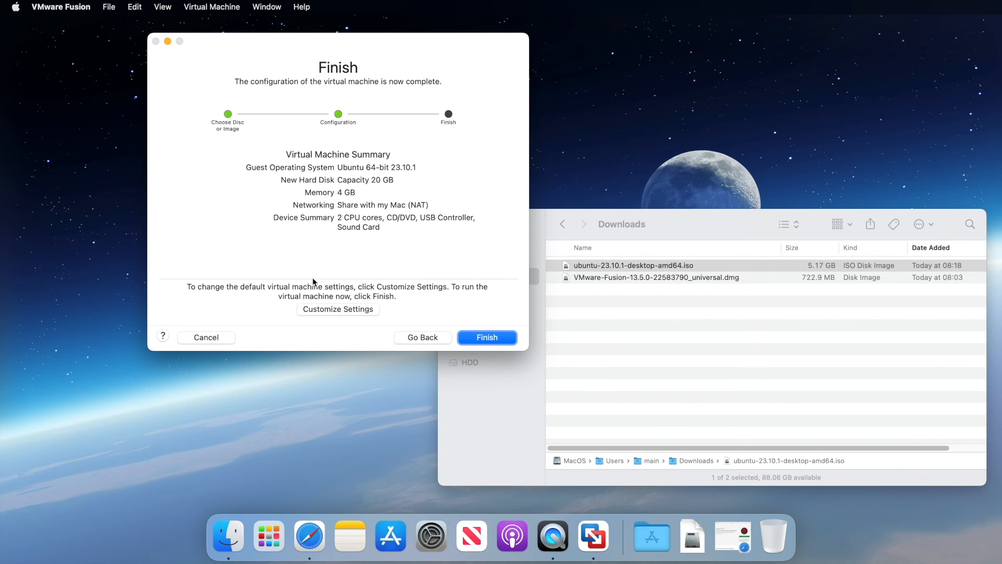
mouse_move(405, 198)
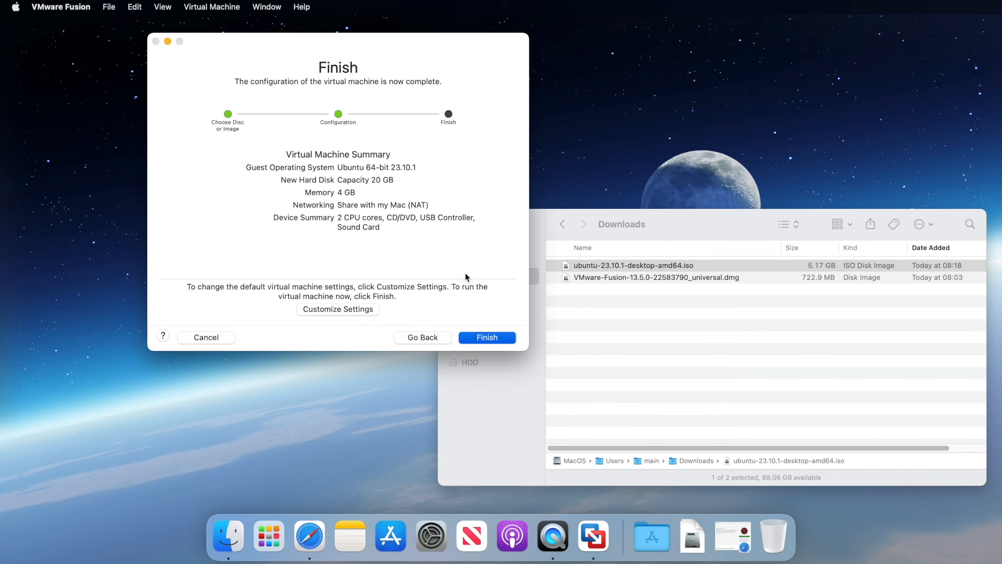
Finish the assistant and save the VM as Ubuntu.vmwarevm in Virtual Machines.
click(486, 337)
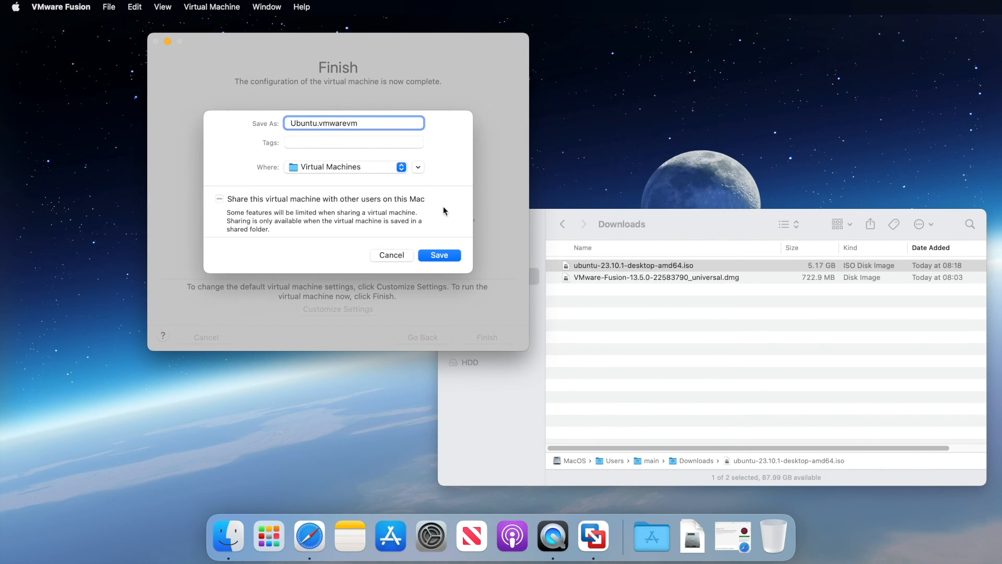
click(440, 255)
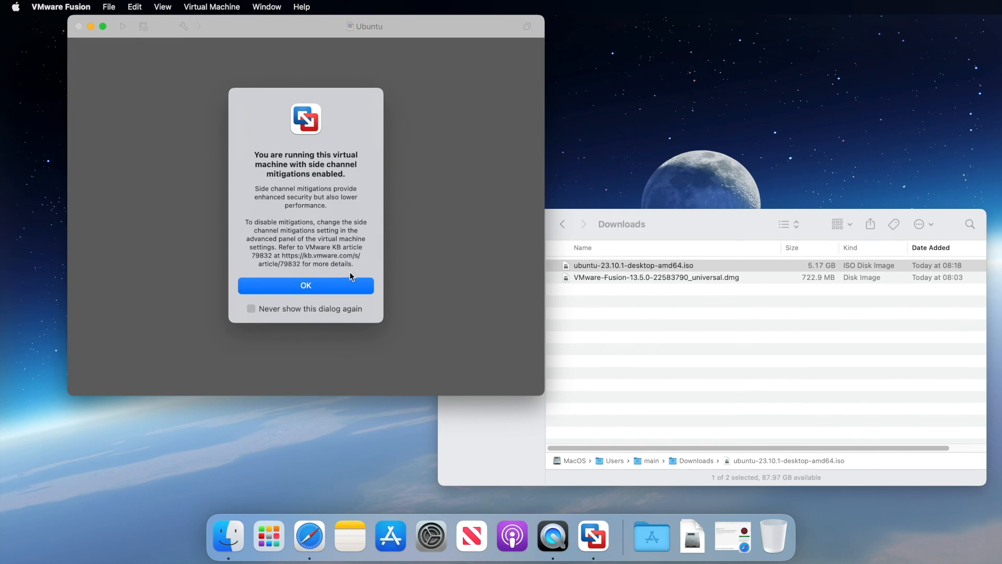
mouse_move(345, 288)
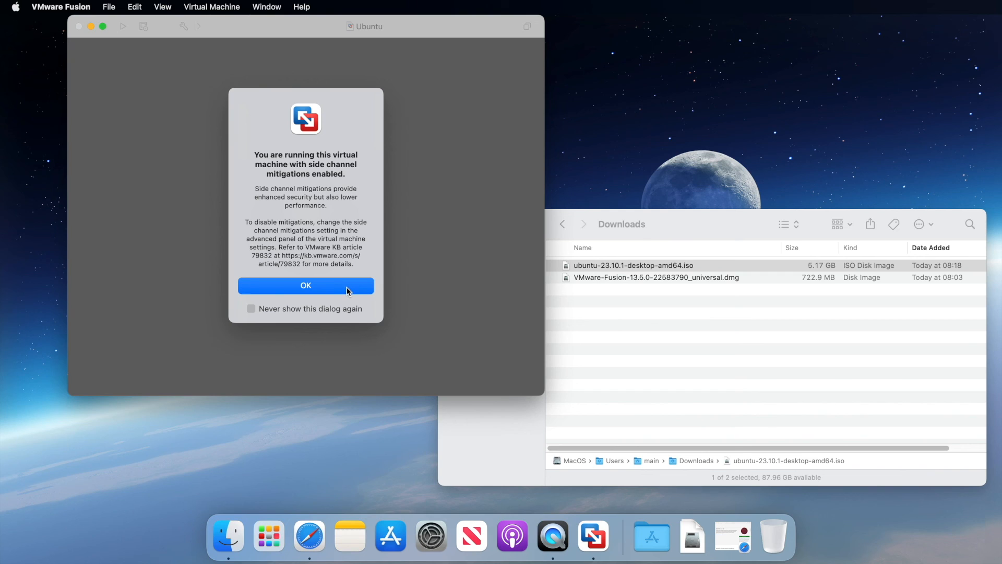
mouse_move(346, 289)
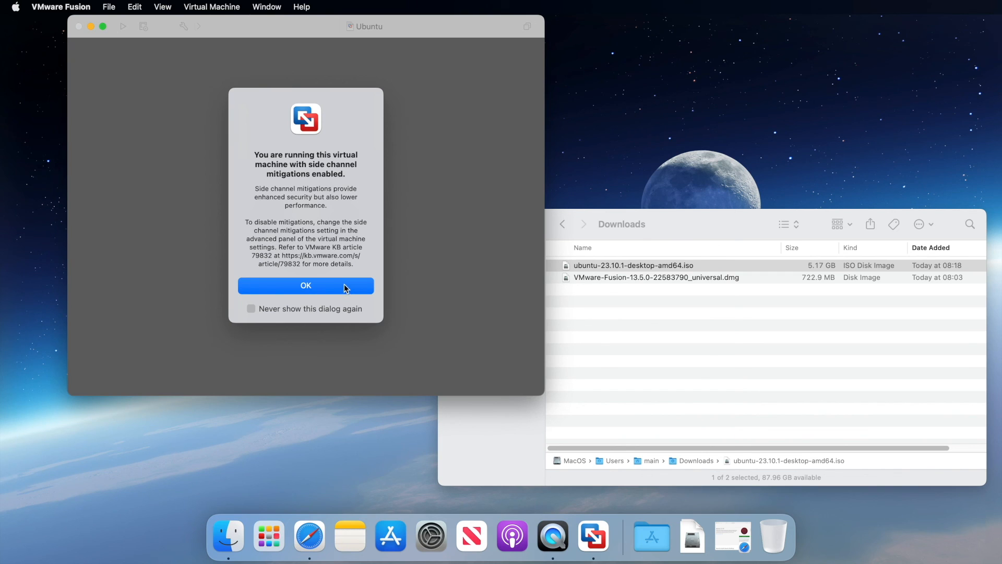
mouse_move(337, 288)
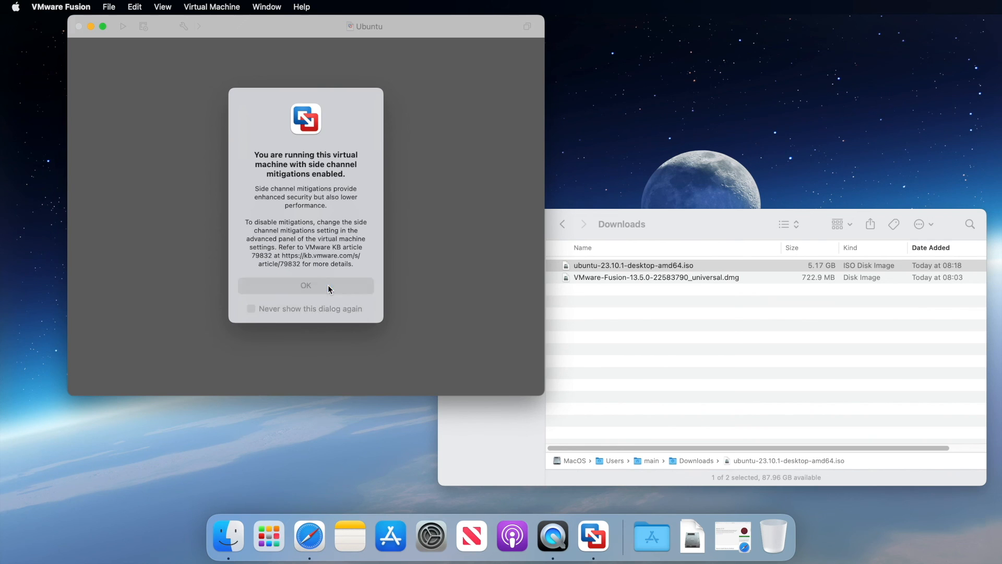
Dismiss the side channel mitigations notice and boot Try or Install Ubuntu from GRUB.
click(306, 285)
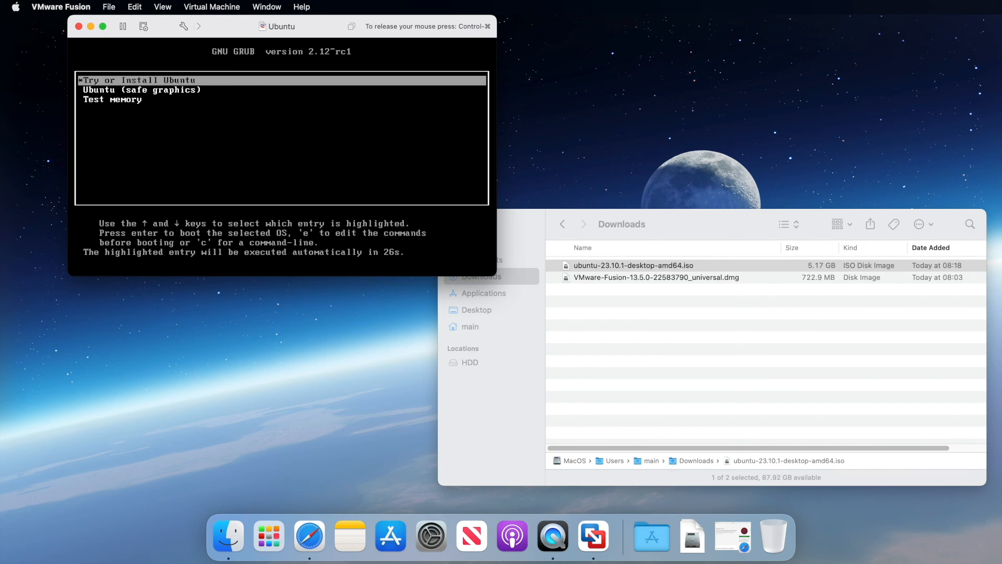
key(Return)
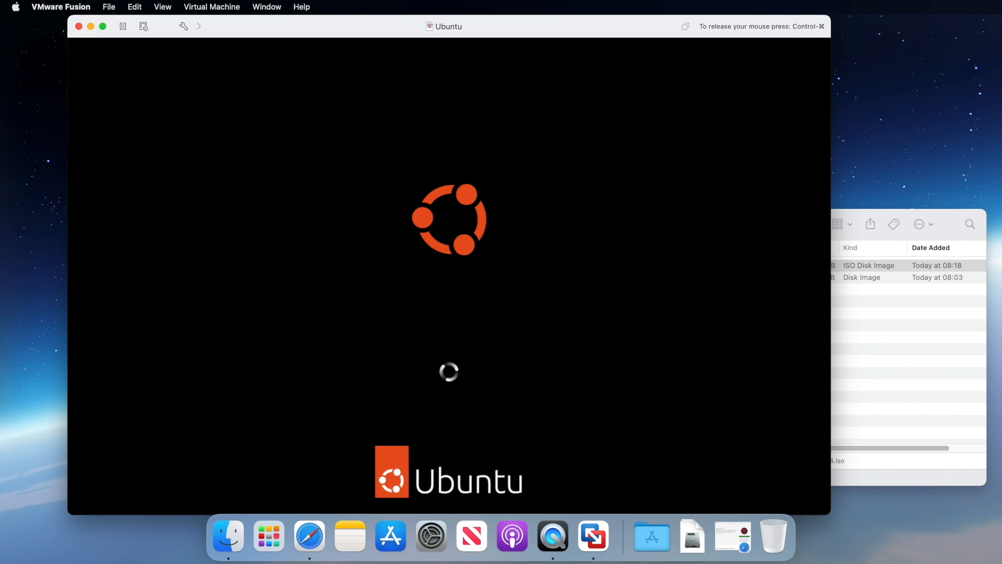